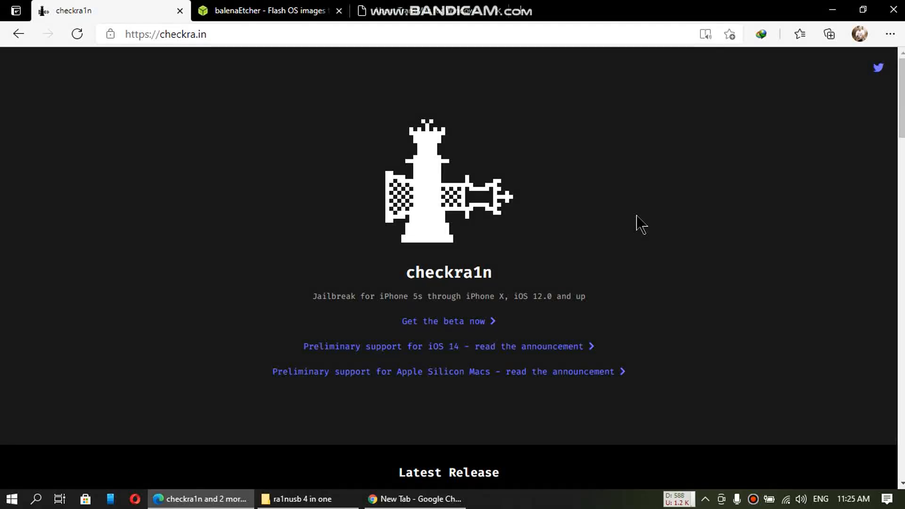
Step: Review the Ra1nUSB disk images in the ra1nusb 4 in one folder, then switch to the TransMac details page
scroll(down, 3)
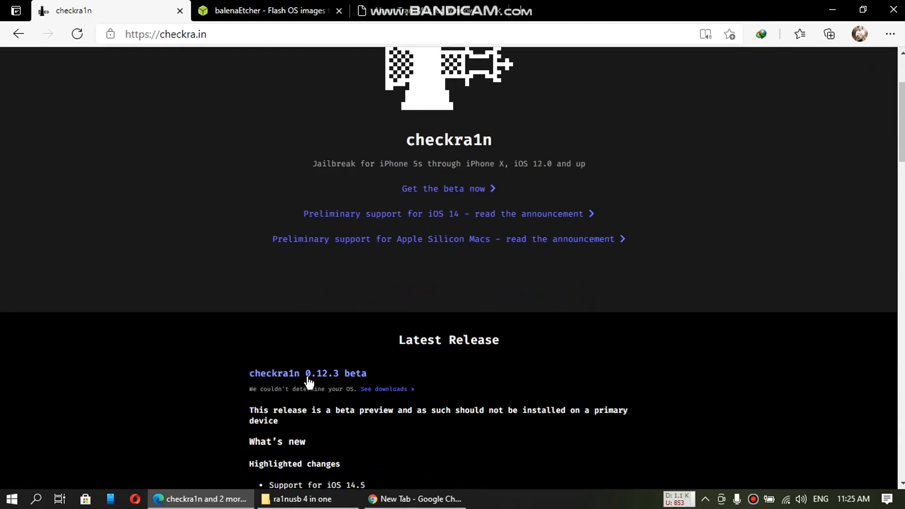
mouse_move(724, 369)
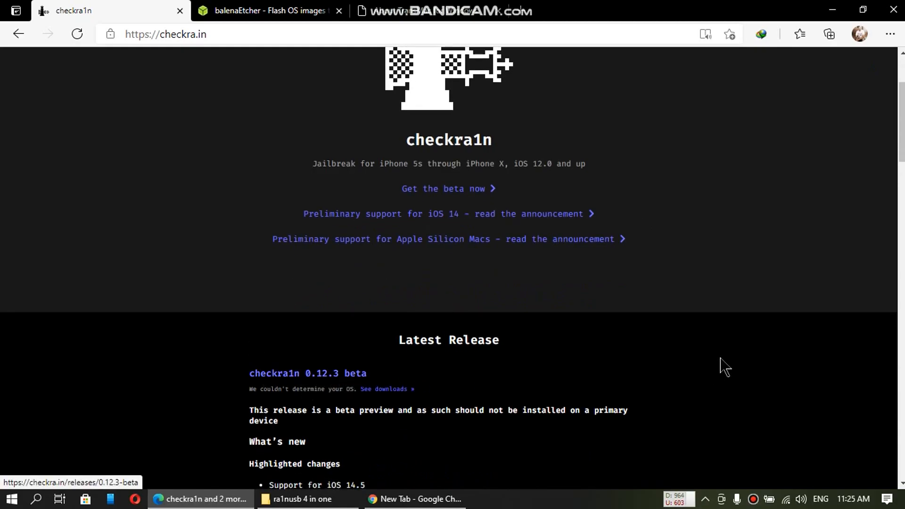
scroll(up, 3)
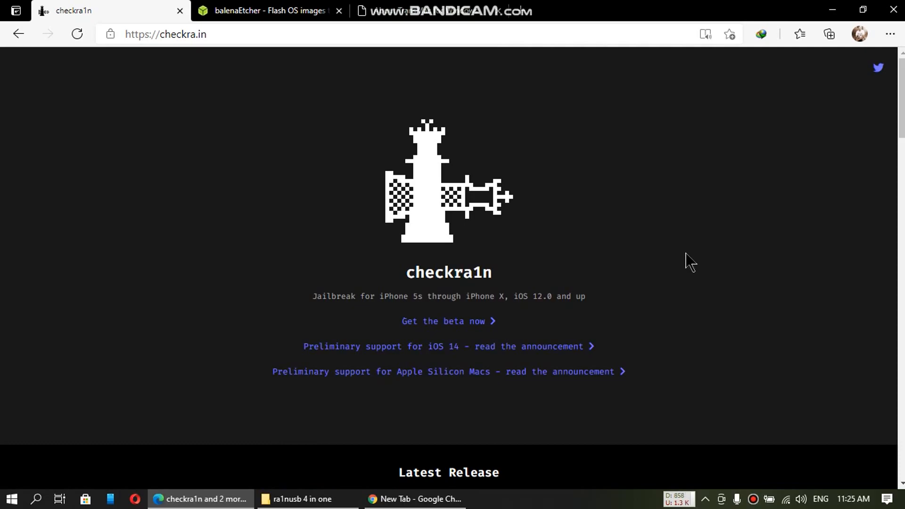
mouse_move(277, 119)
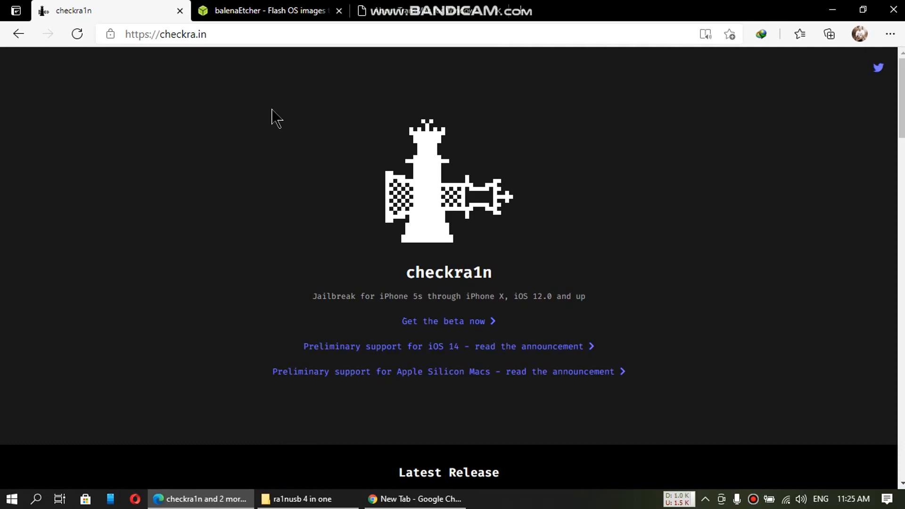
click(300, 499)
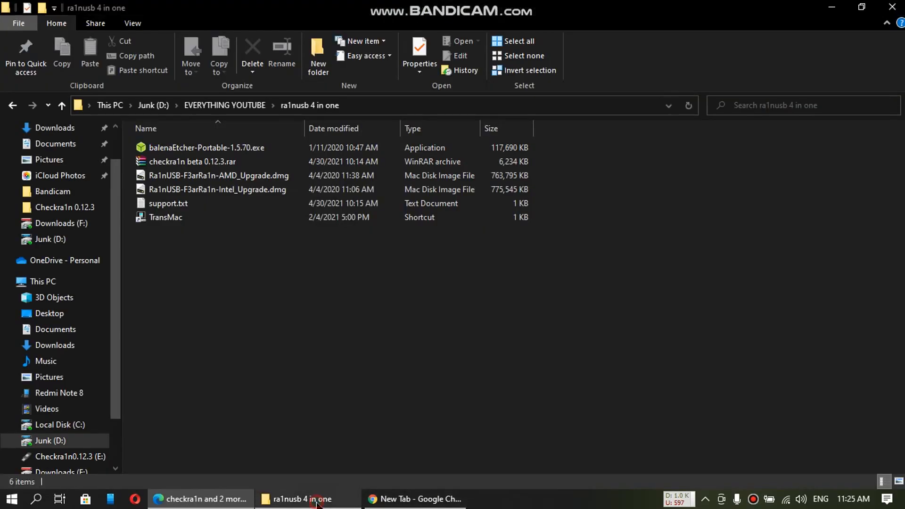
mouse_move(182, 222)
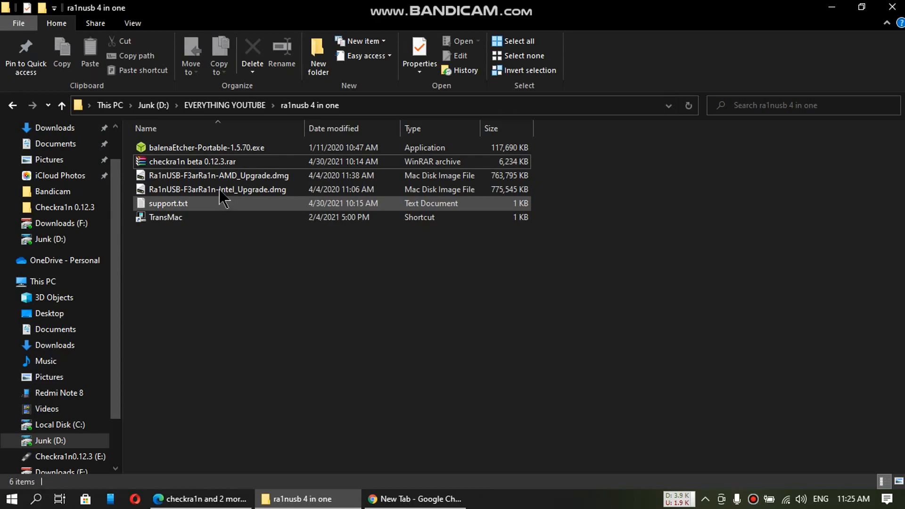
click(218, 176)
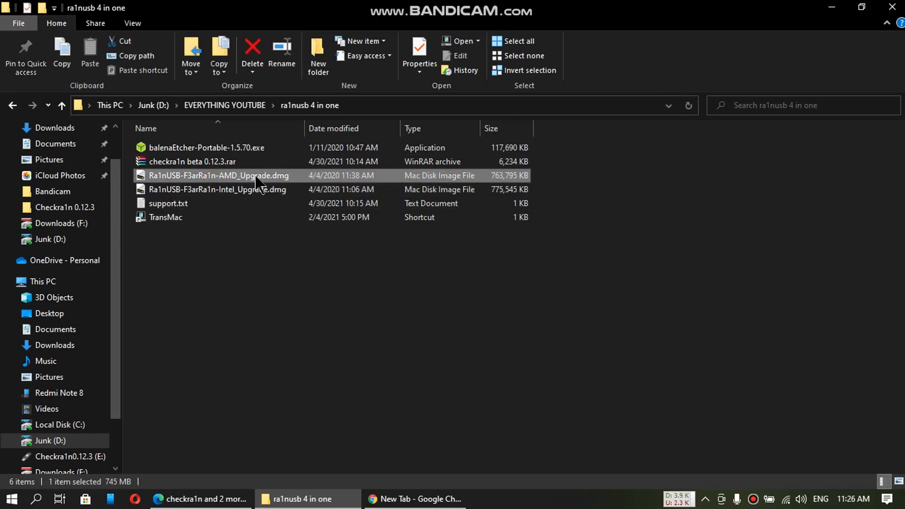
mouse_move(283, 181)
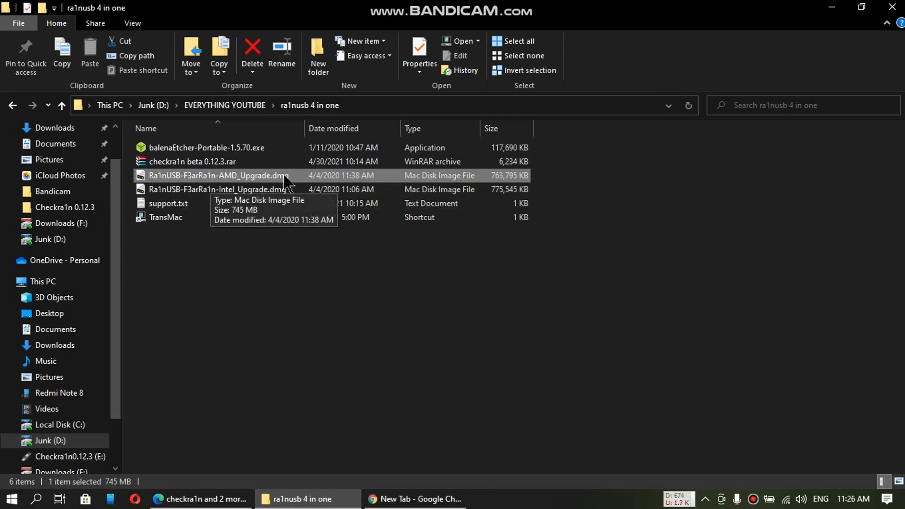
click(217, 189)
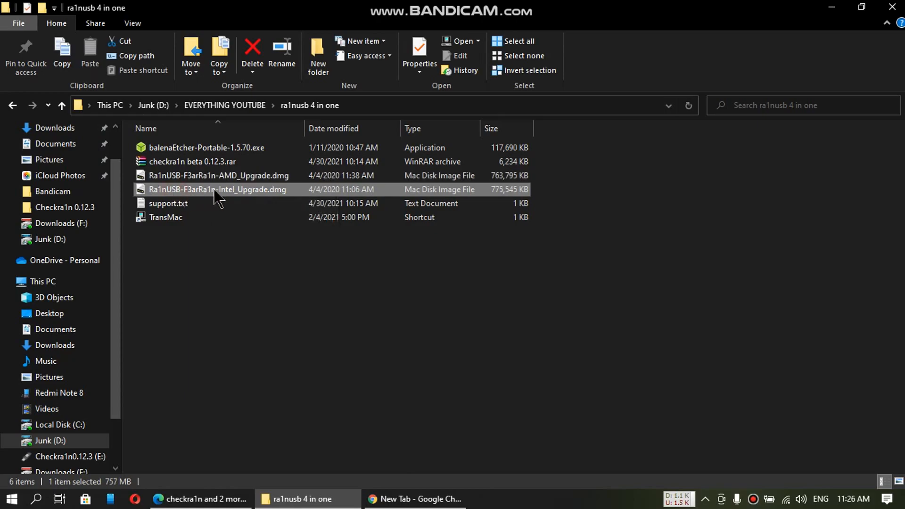
mouse_move(281, 193)
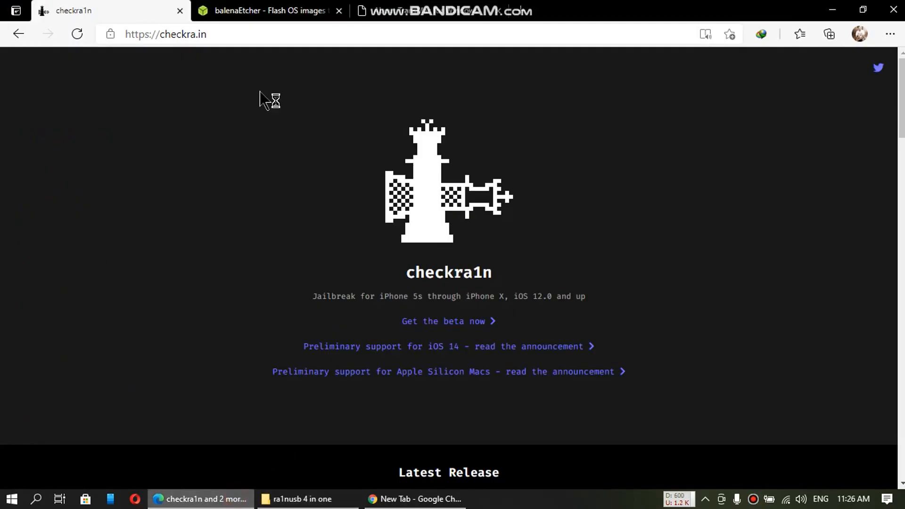
click(268, 10)
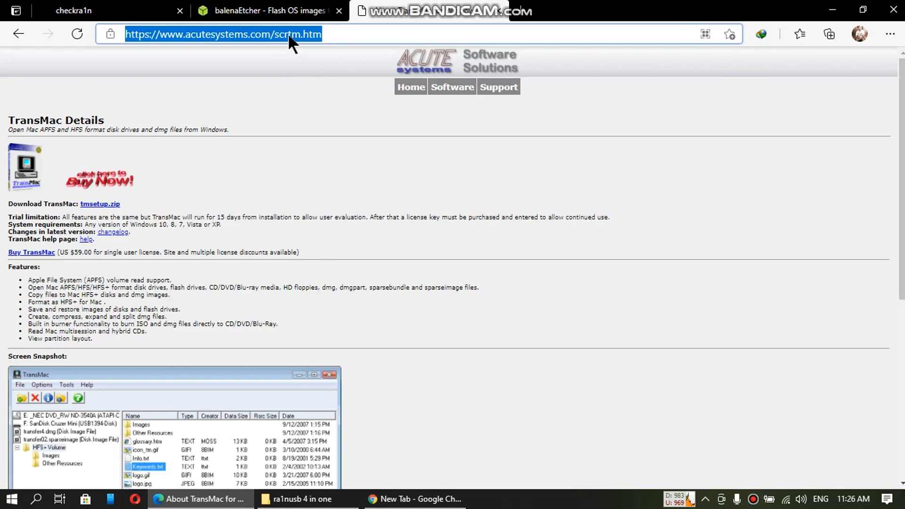
mouse_move(427, 371)
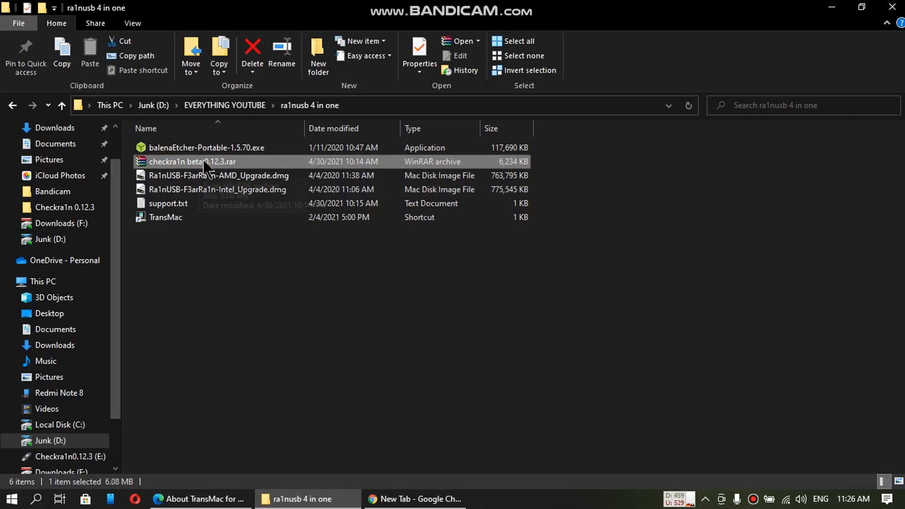
mouse_move(204, 164)
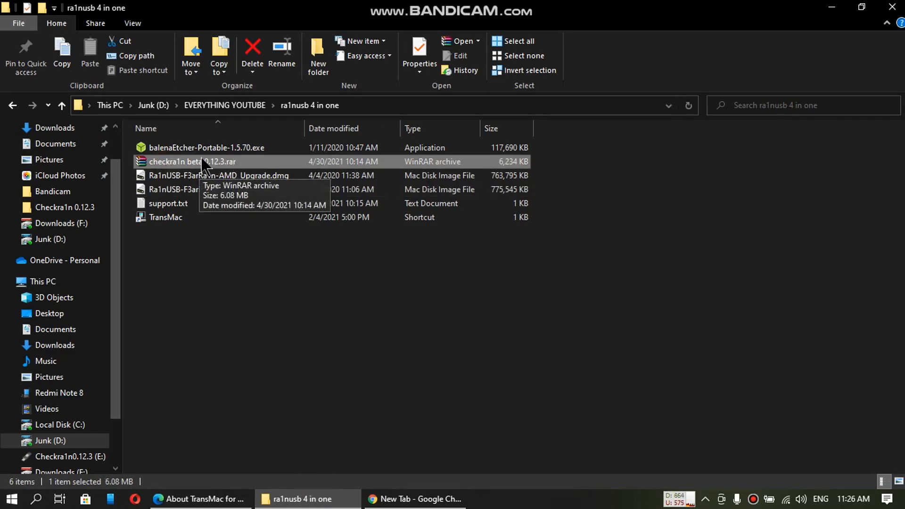
Step: Extract checkra1n beta 0.12.3.rar into its own checkra1n beta 0.12.3 folder
right_click(192, 161)
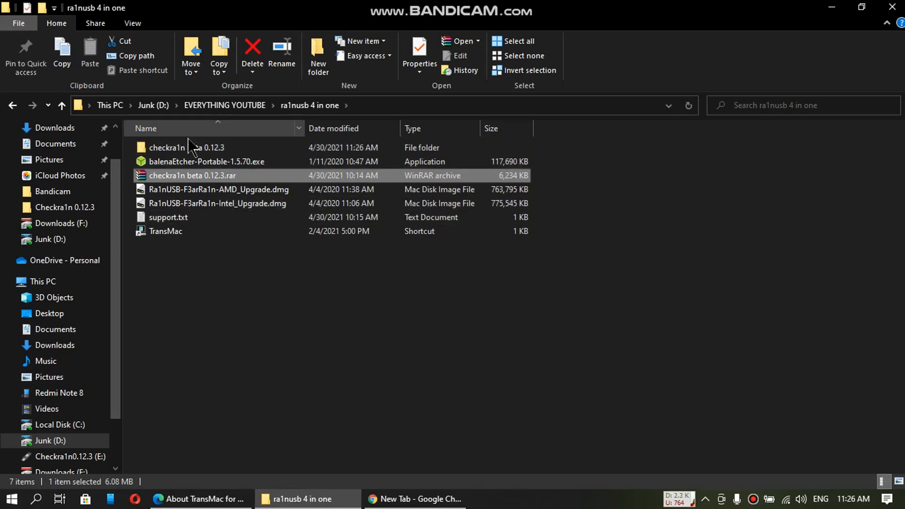
click(187, 147)
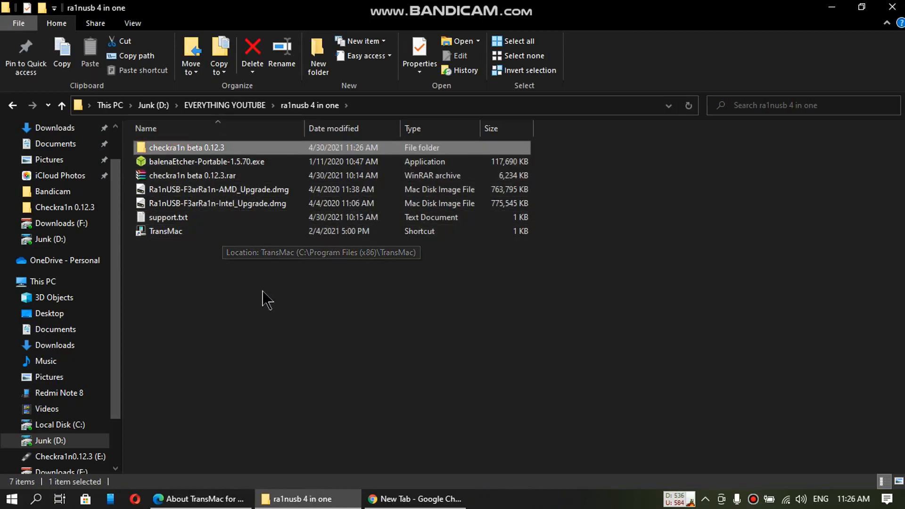
mouse_move(216, 206)
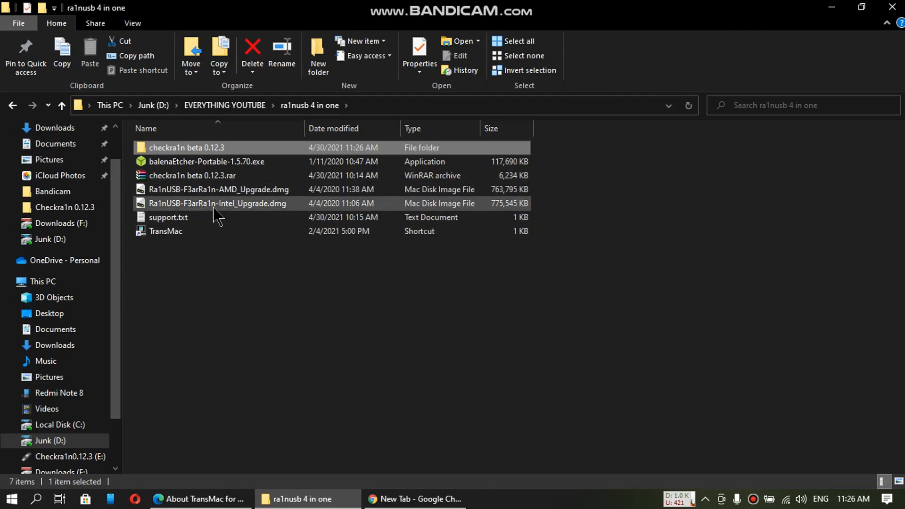
mouse_move(230, 207)
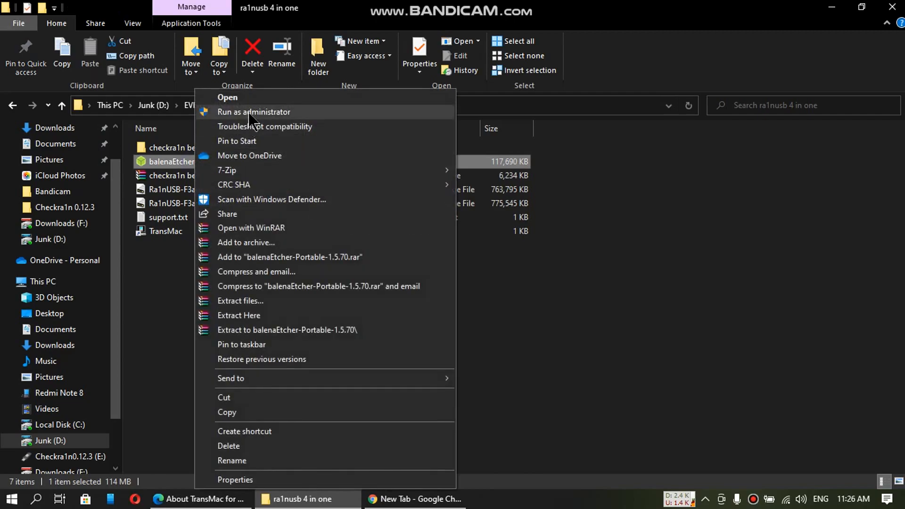
Step: Launch balenaEtcher-Portable-1.5.70.exe with administrator rights
click(227, 97)
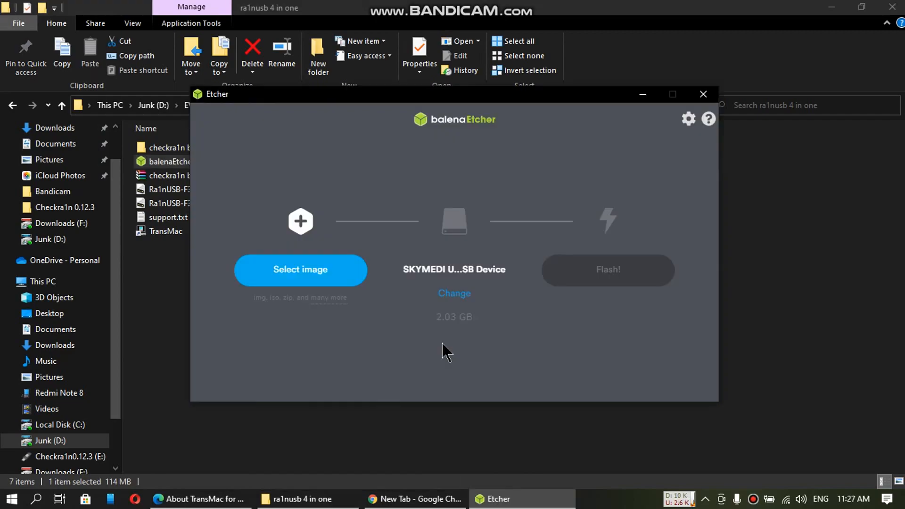
mouse_move(456, 231)
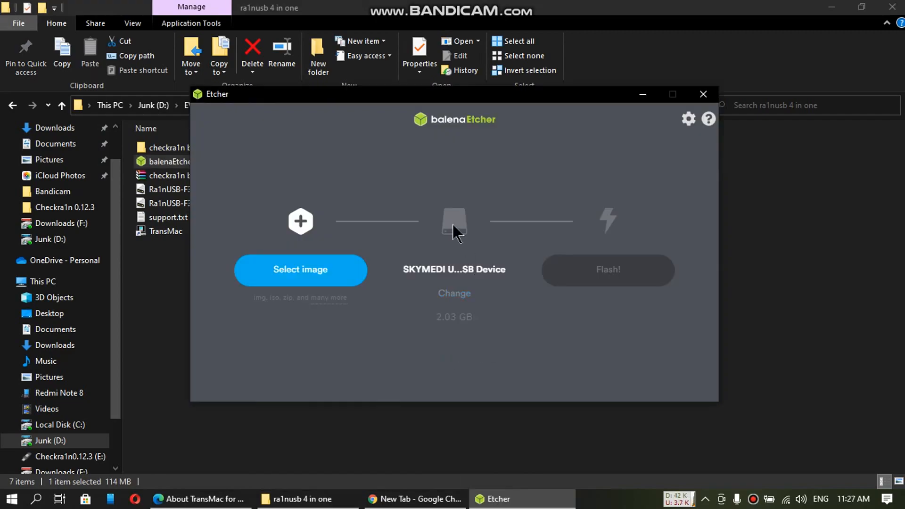
mouse_move(454, 269)
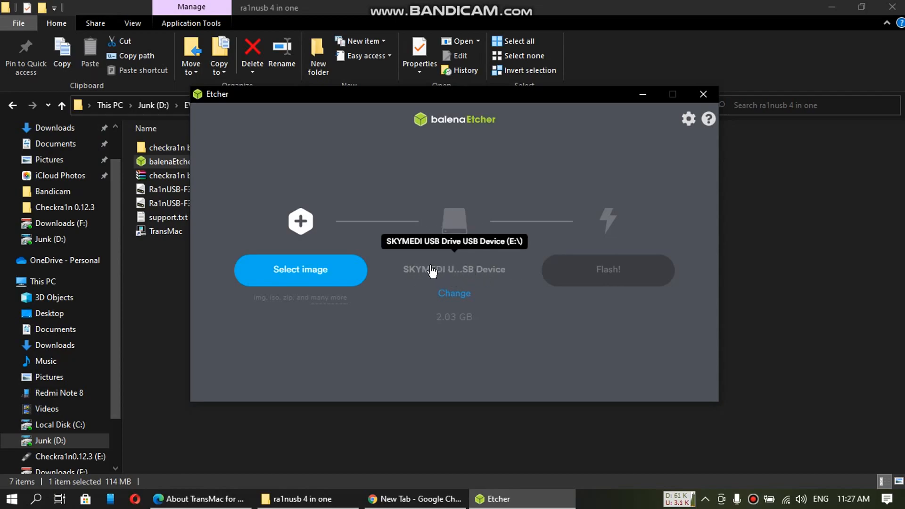
mouse_move(468, 273)
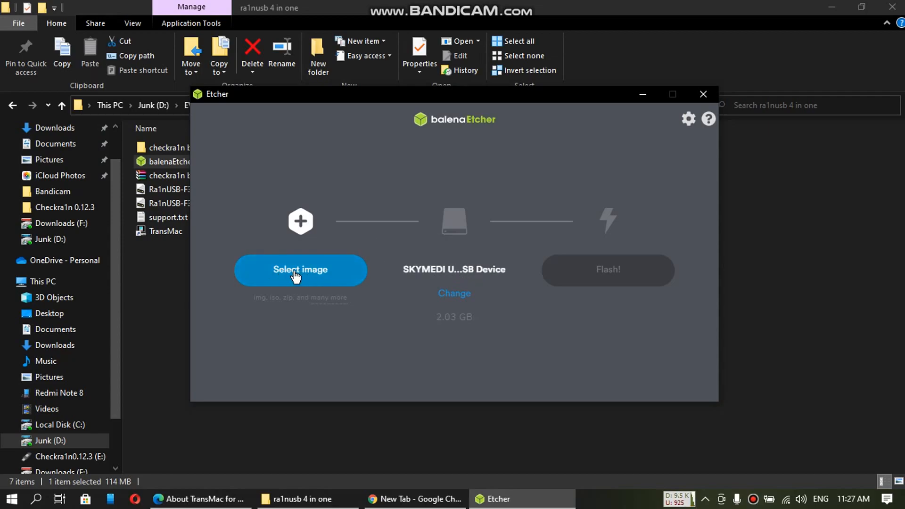
Step: Select the Intel Ra1nUSB .dmg as the source and start flashing it to the SKYMEDI USB drive
click(299, 269)
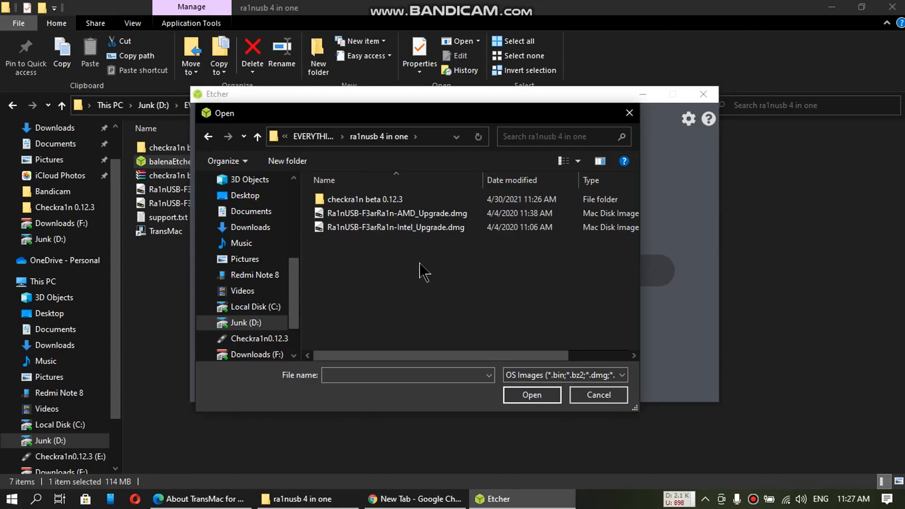
click(397, 213)
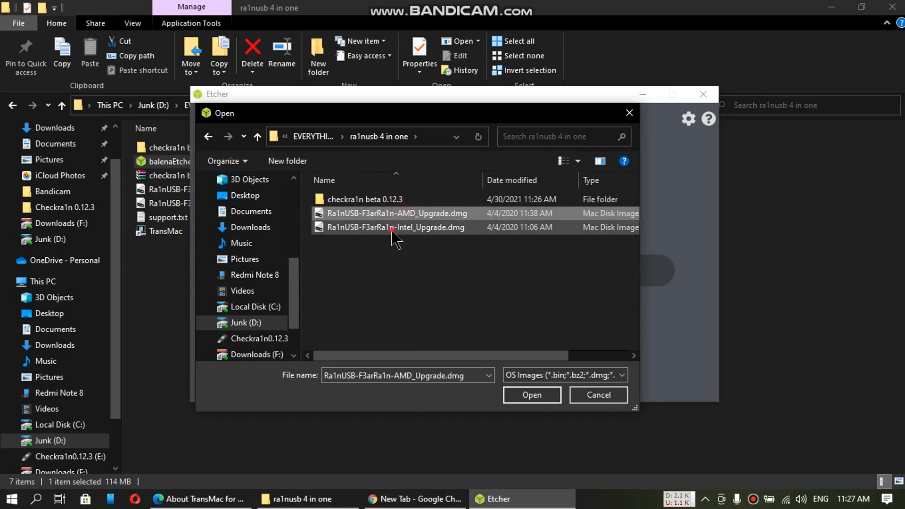
click(395, 227)
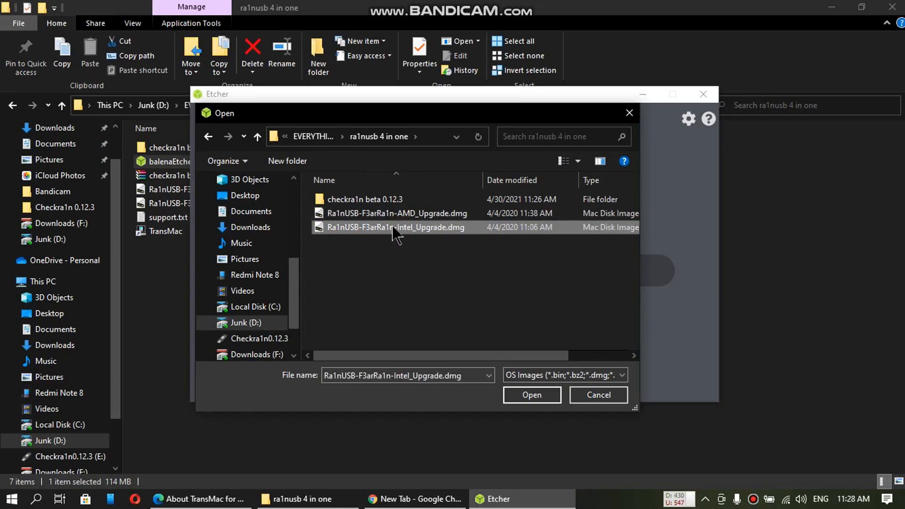
mouse_move(394, 227)
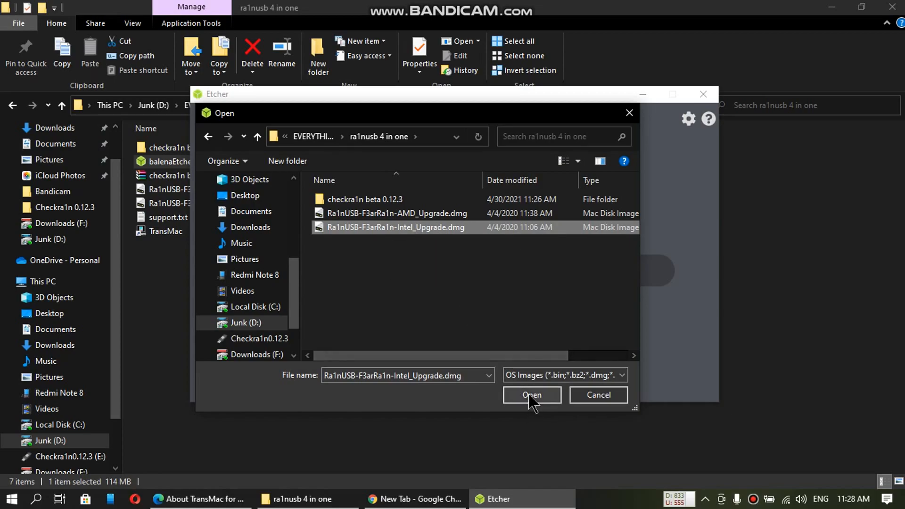
click(530, 394)
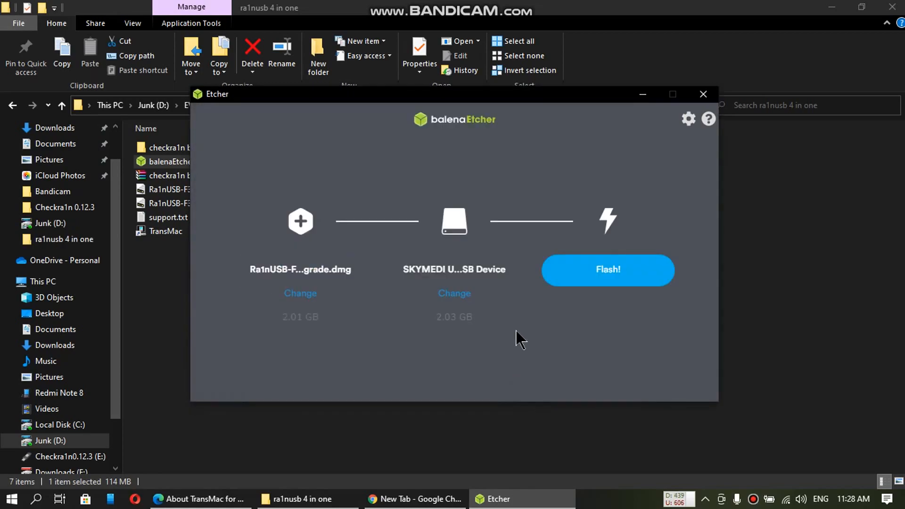
click(607, 269)
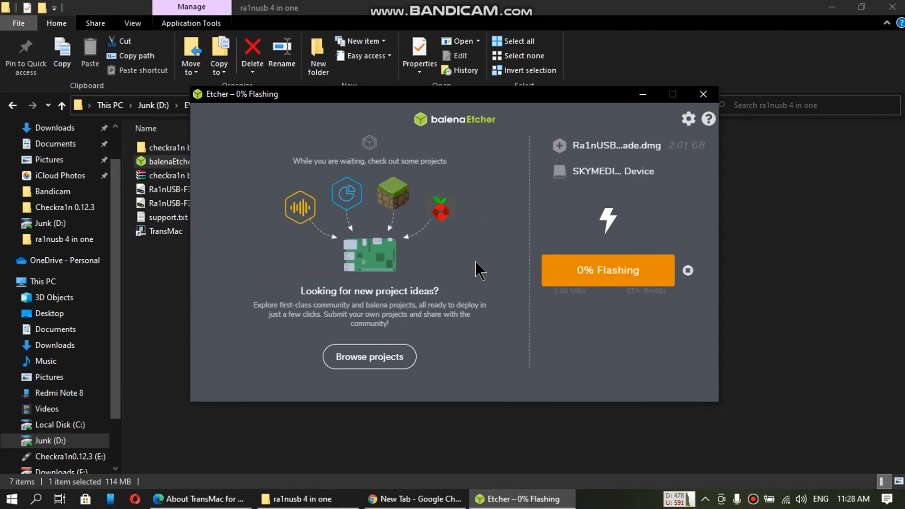
mouse_move(587, 338)
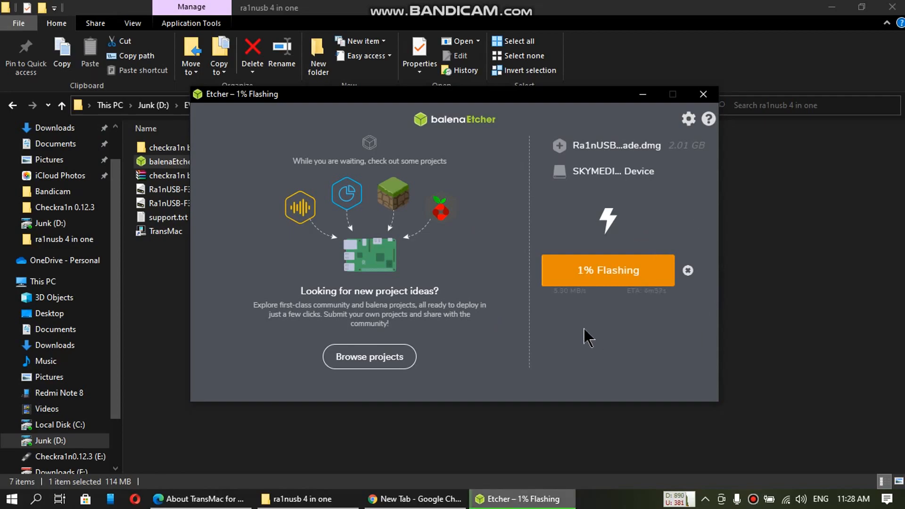
mouse_move(653, 306)
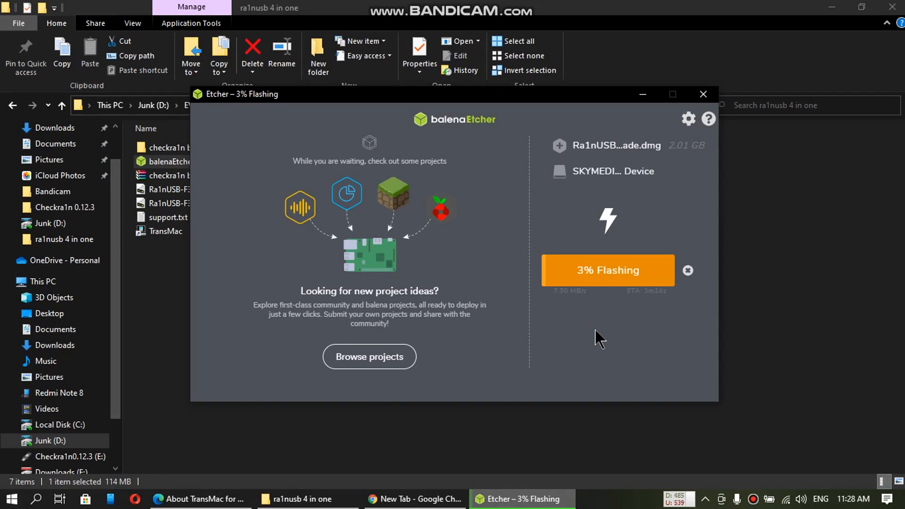
mouse_move(611, 370)
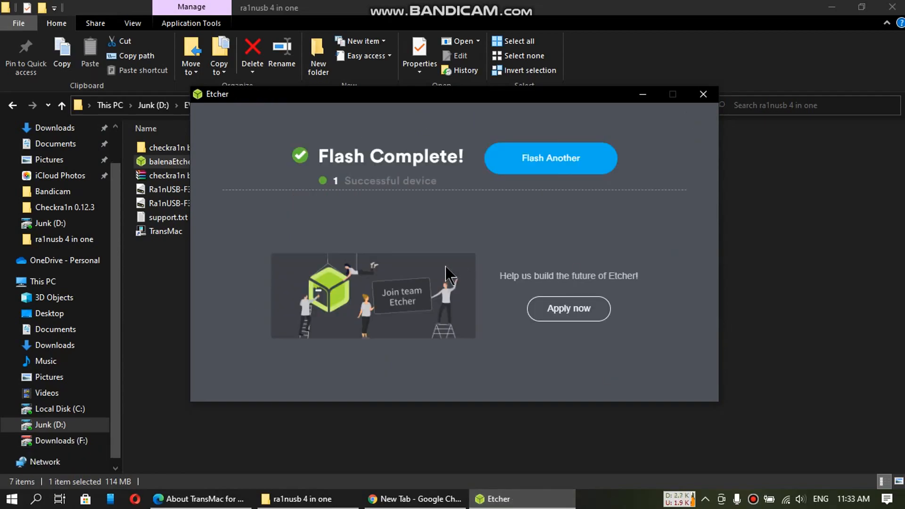
mouse_move(471, 179)
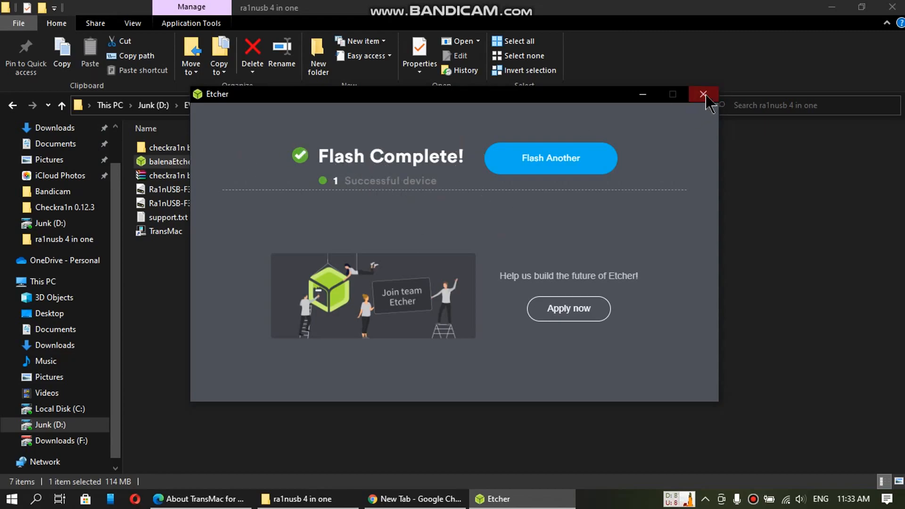
Step: Close balenaEtcher after Flash Complete appears
click(703, 94)
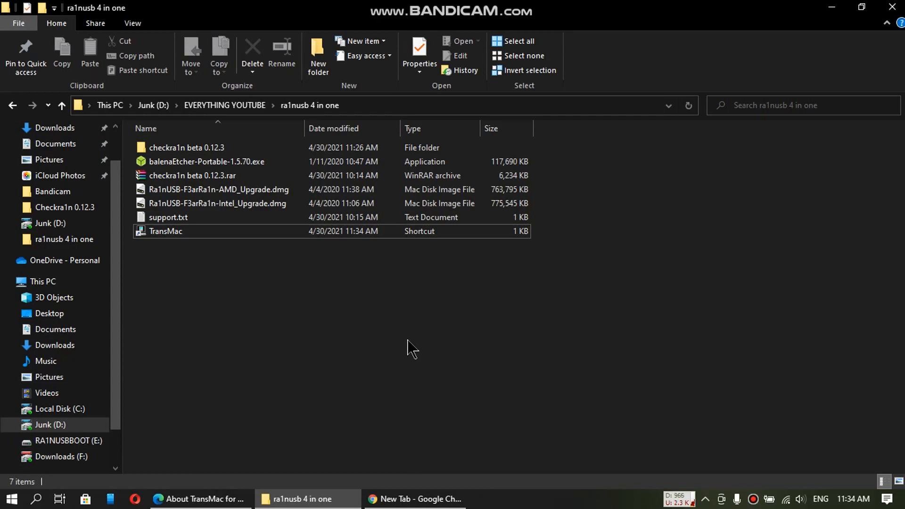
mouse_move(241, 257)
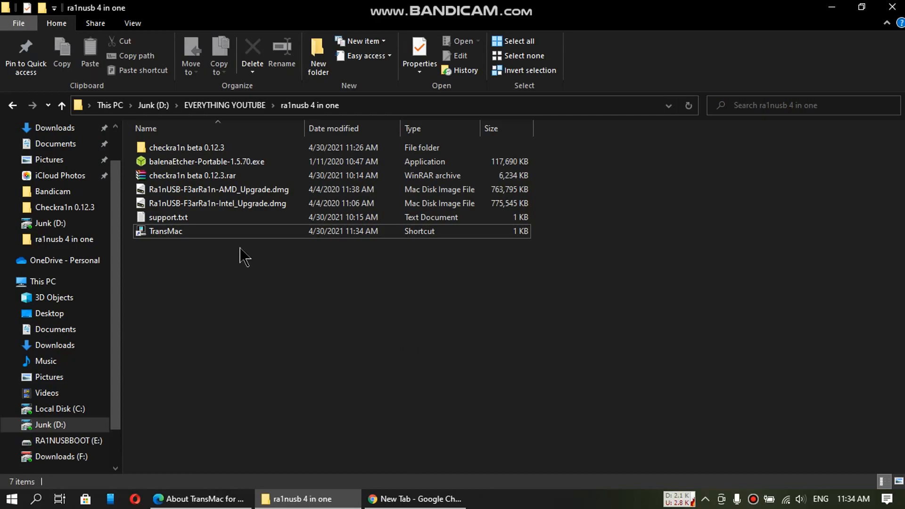
Step: Launch TransMac from its shortcut with administrator rights
right_click(166, 231)
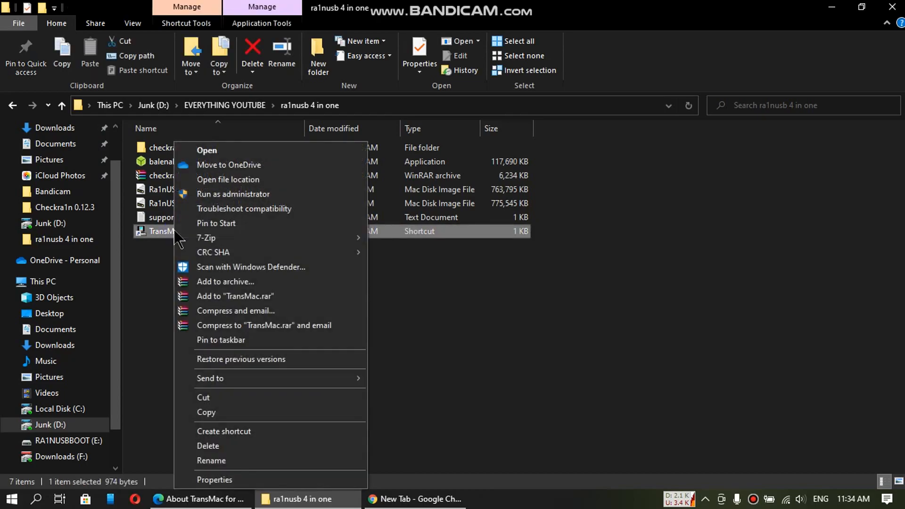
mouse_move(206, 238)
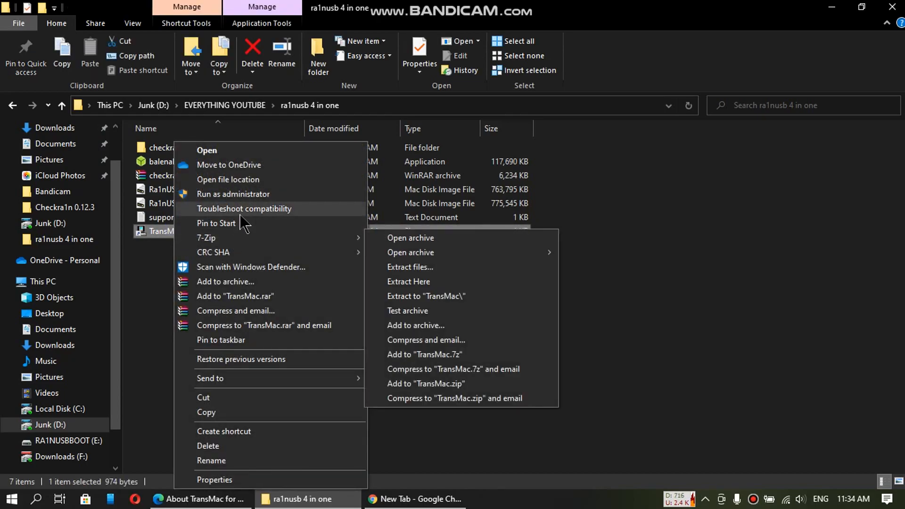
mouse_move(257, 199)
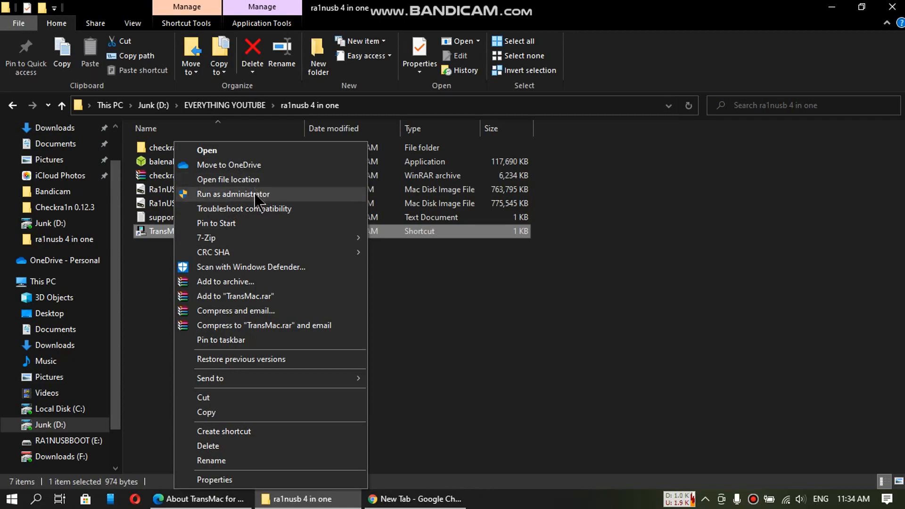
click(218, 190)
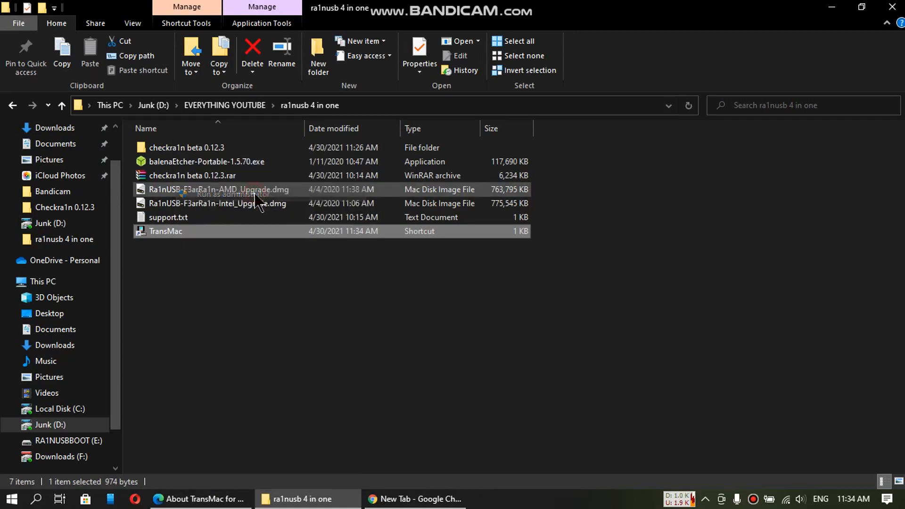
double_click(166, 231)
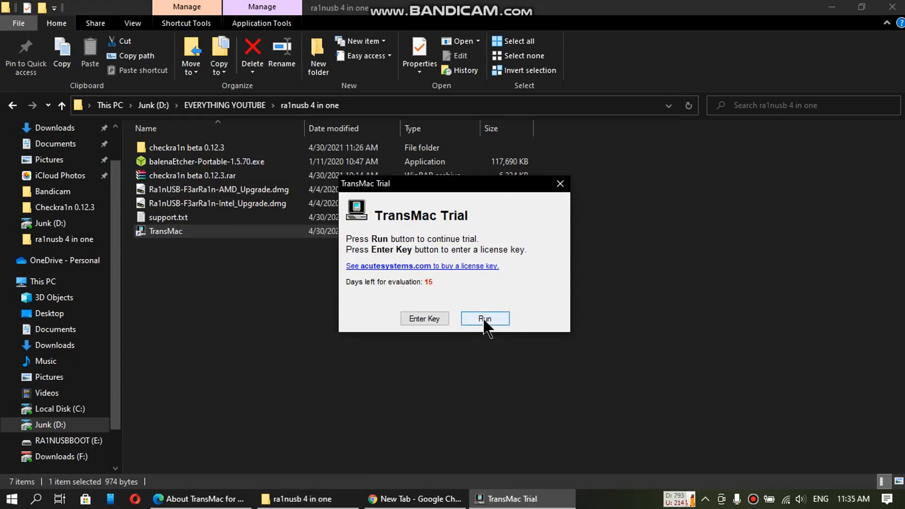
Step: Continue the TransMac trial and browse the SKYMEDI USB's Ra1nUSB volume to its Applications folder
click(485, 318)
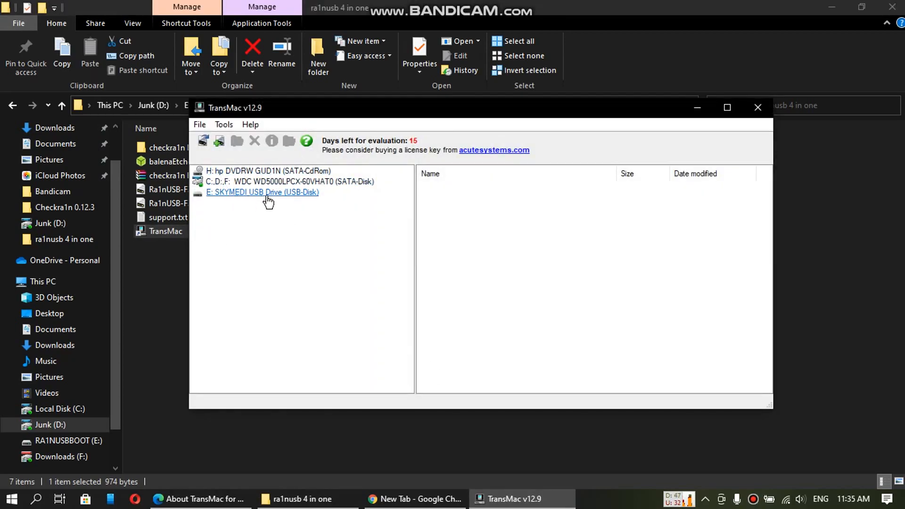
click(263, 192)
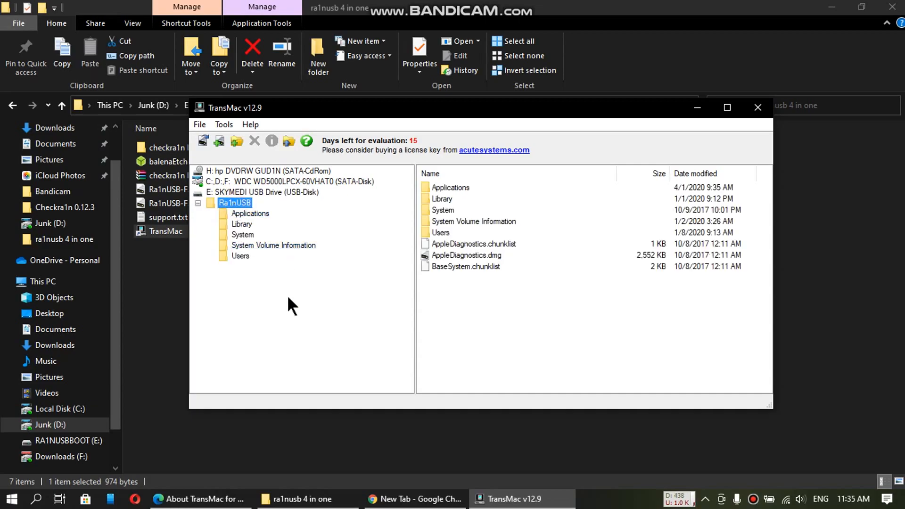
click(250, 213)
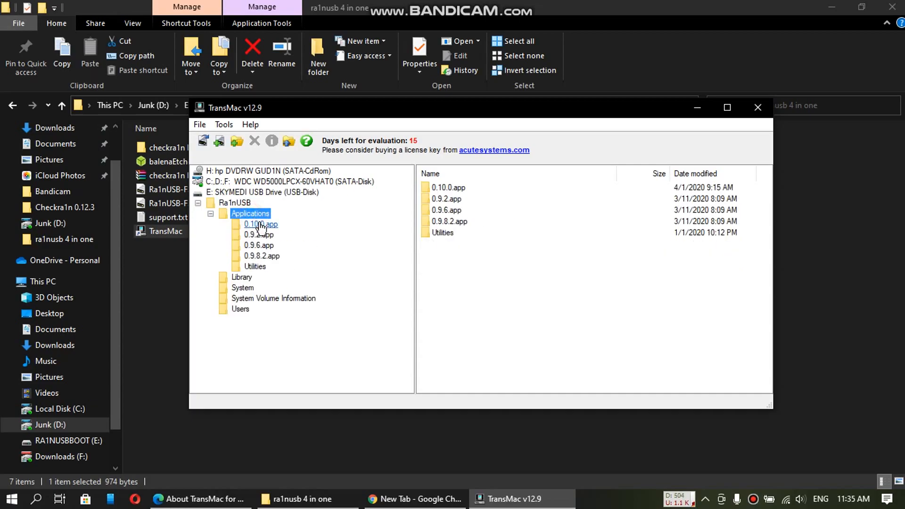
mouse_move(244, 251)
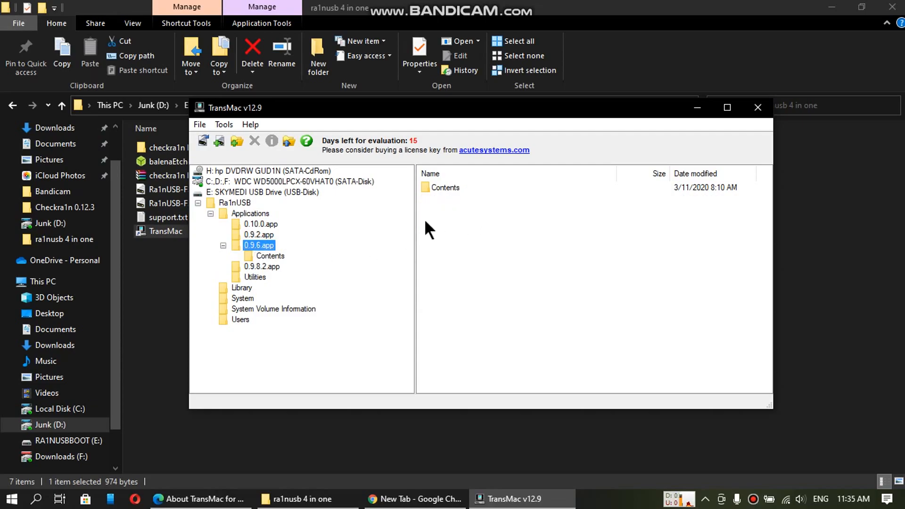
Step: Delete the Contents folder inside 0.9.6.app on the Ra1nUSB volume, confirming the warning
right_click(445, 187)
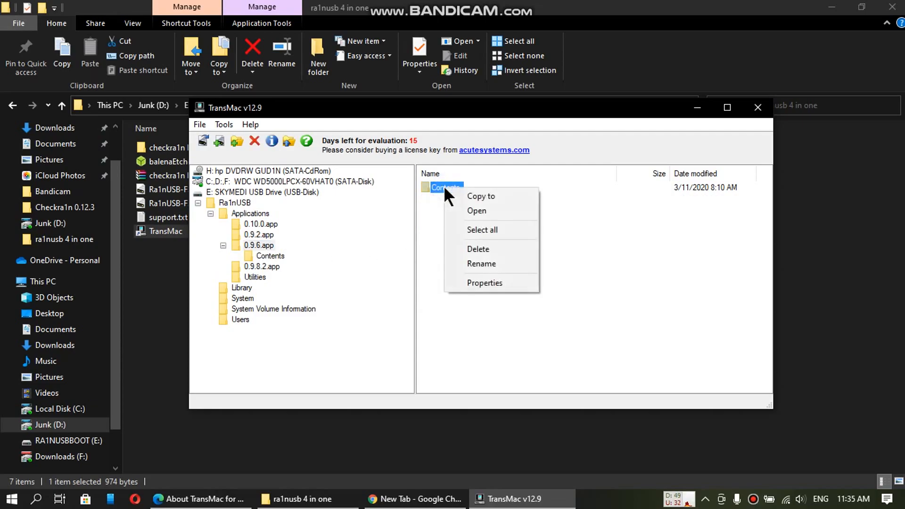
mouse_move(478, 249)
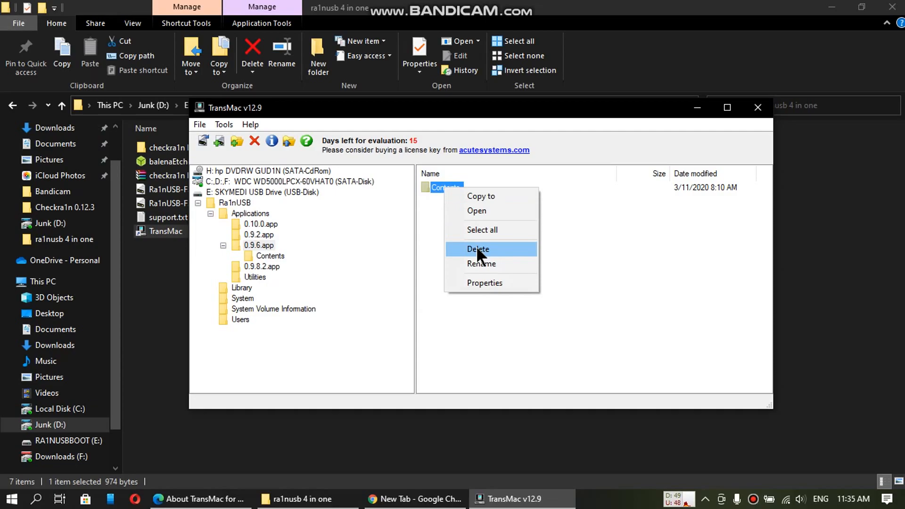
click(477, 249)
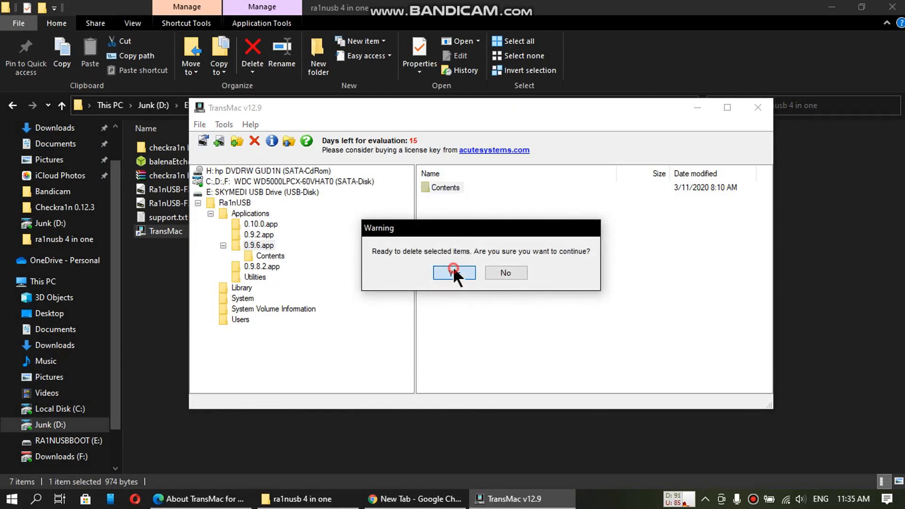
click(453, 272)
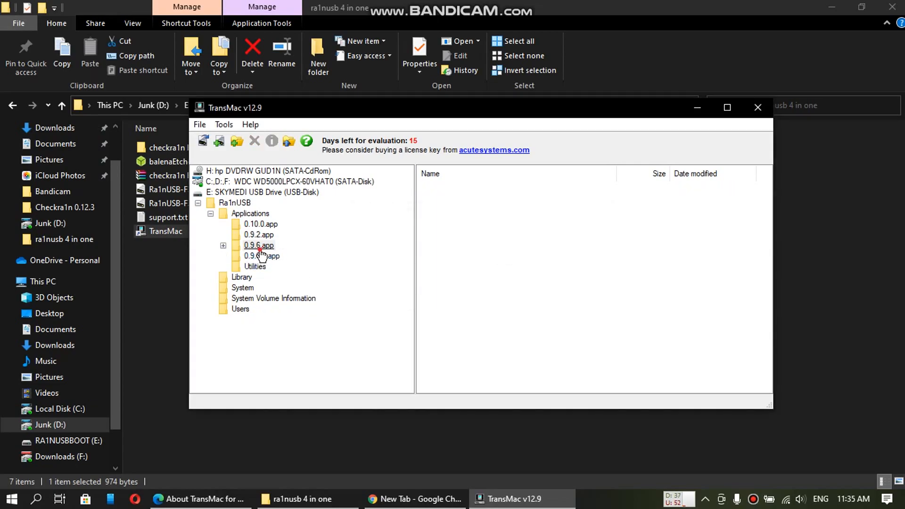
click(259, 245)
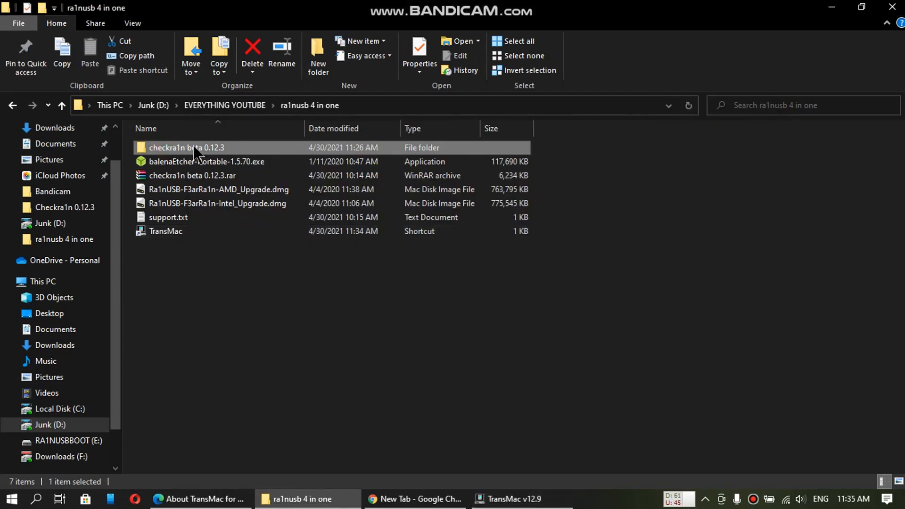
Step: Navigate into checkra1n beta 0.12.3's nested folder and checkra1n.app to reach its Contents folder
double_click(187, 147)
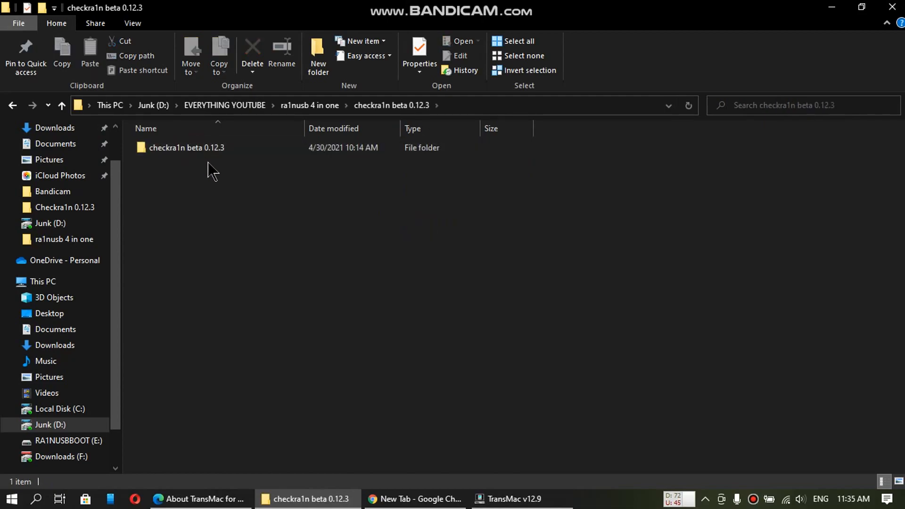
double_click(187, 148)
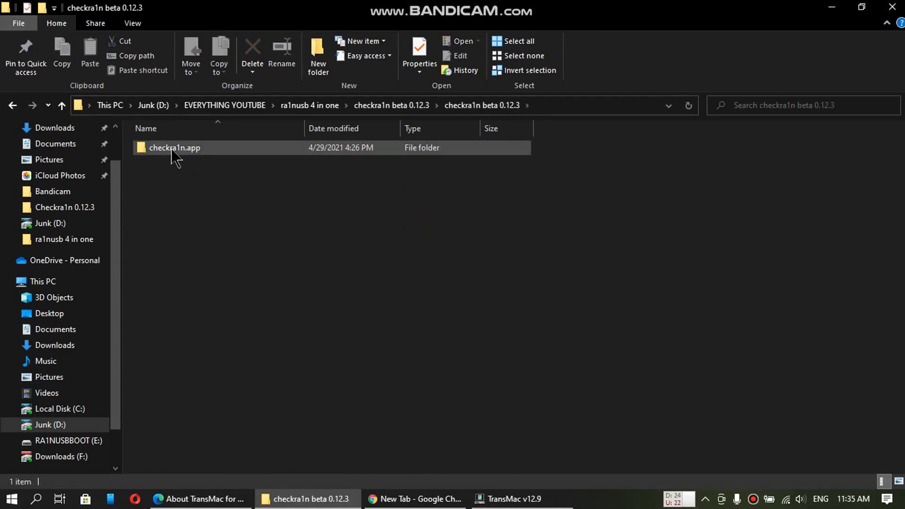
double_click(174, 147)
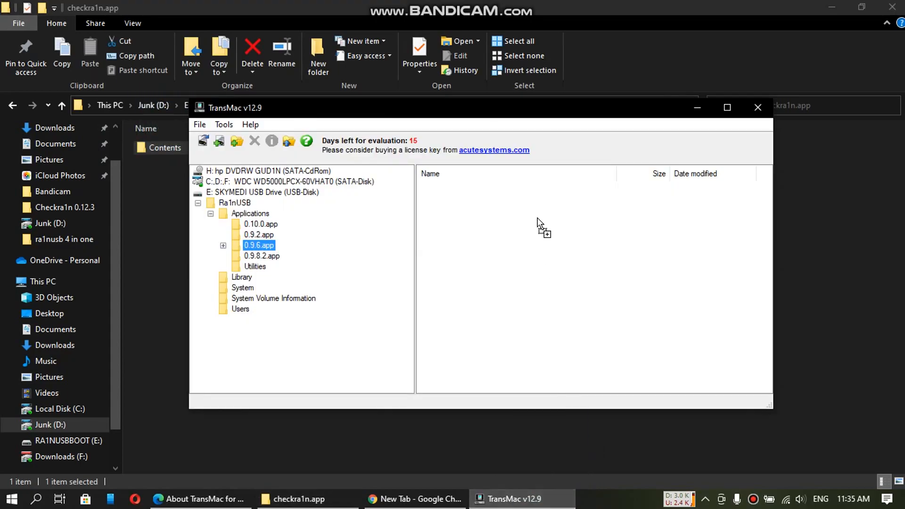
mouse_move(608, 251)
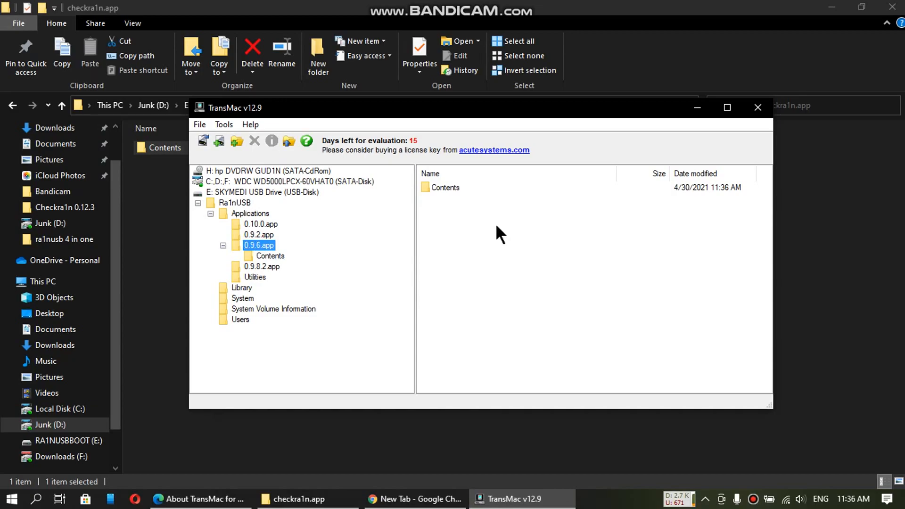
mouse_move(296, 247)
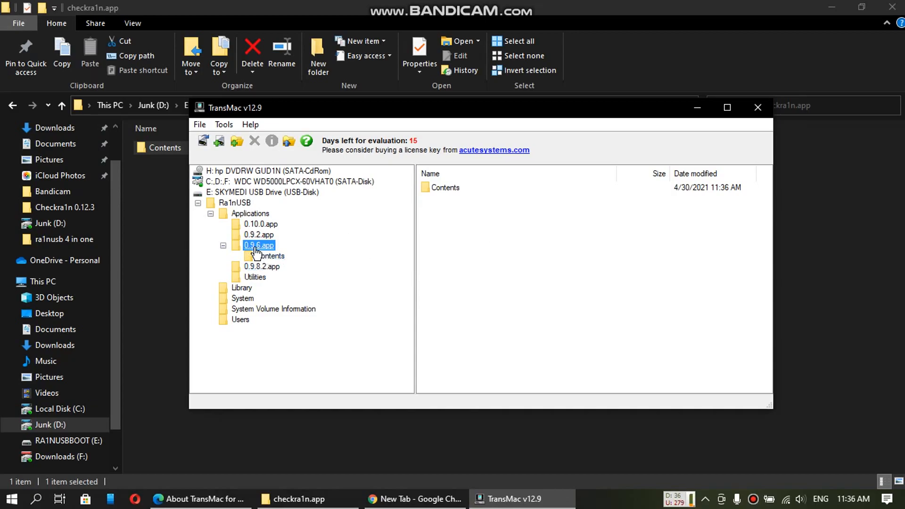
mouse_move(346, 256)
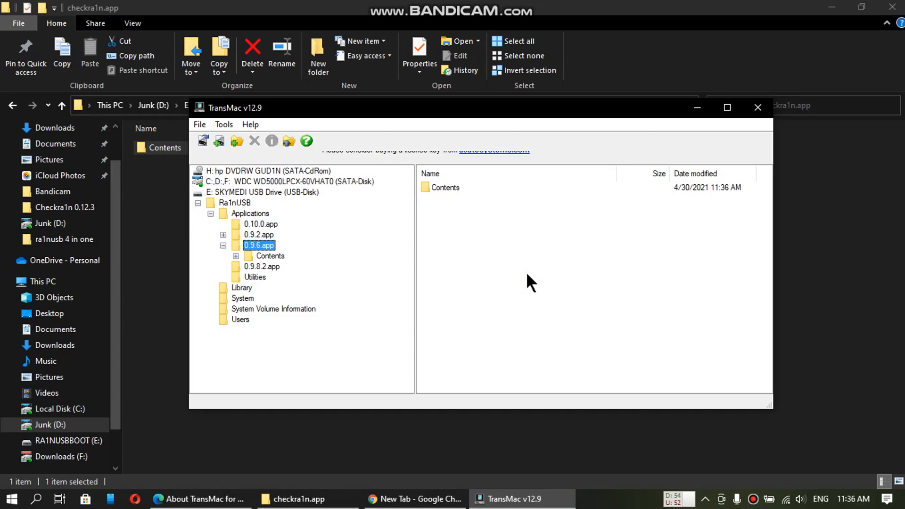
mouse_move(521, 253)
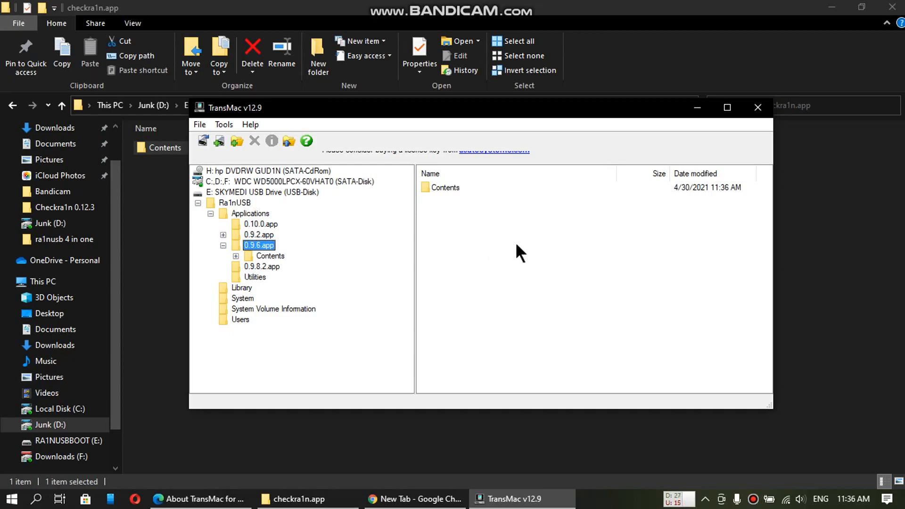
mouse_move(526, 268)
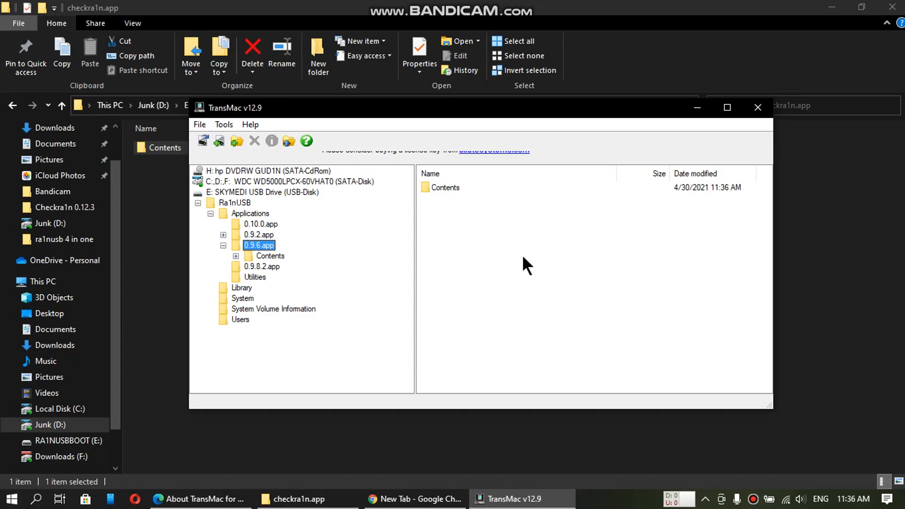
mouse_move(571, 321)
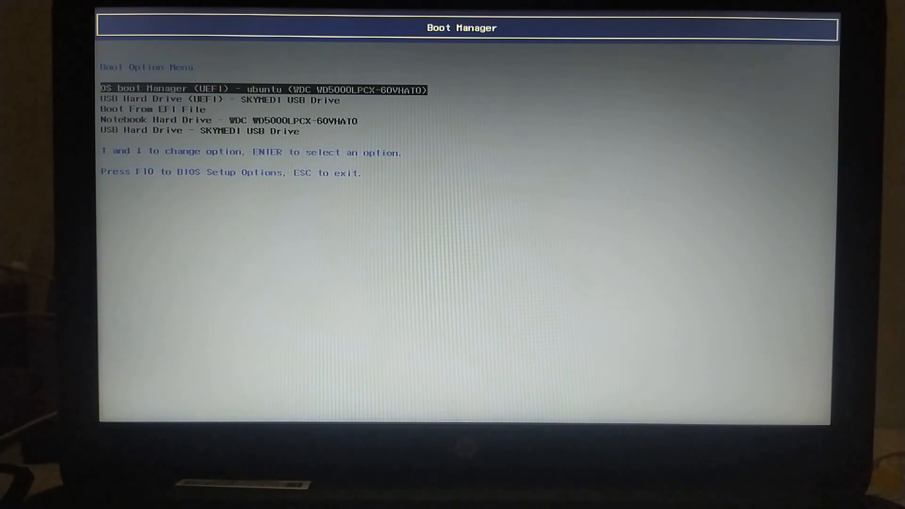
Step: Highlight USB Hard Drive (UEFI) - SKYMEDI USB Drive in the boot menu with the arrow keys
key(Down)
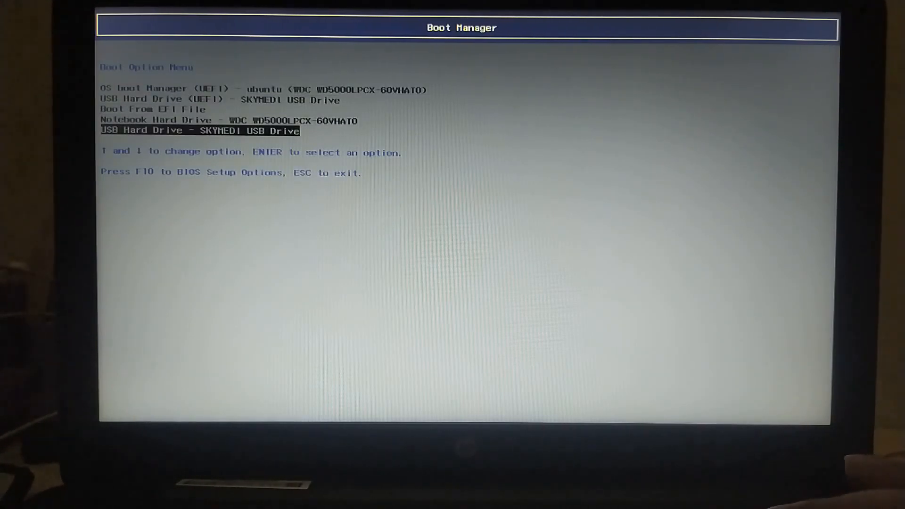
key(Up)
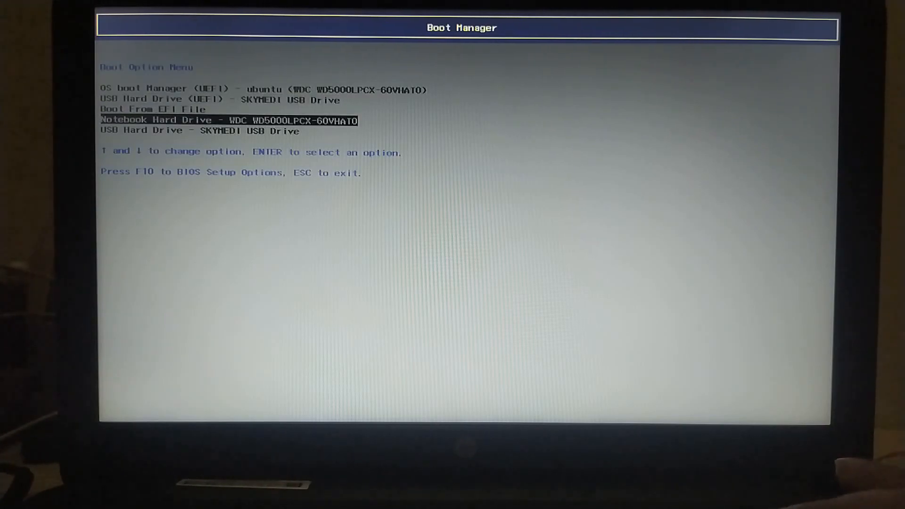
key(up)
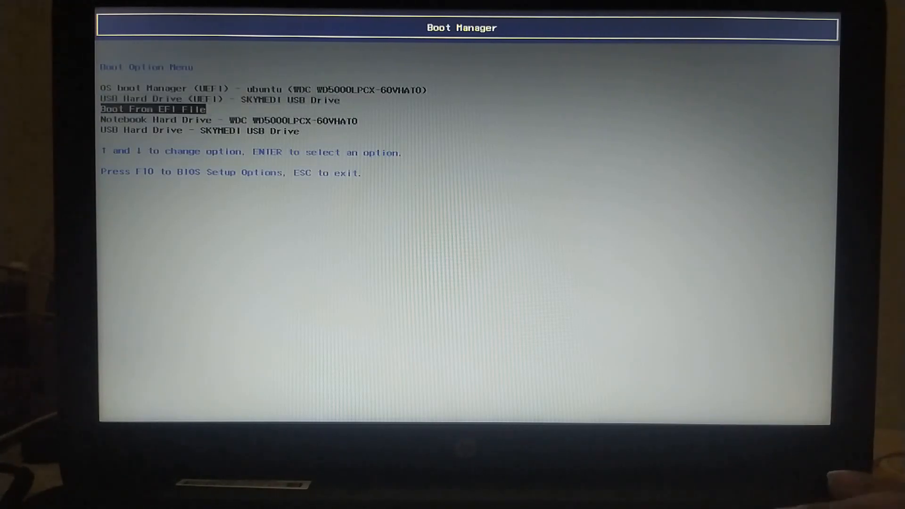
key(down)
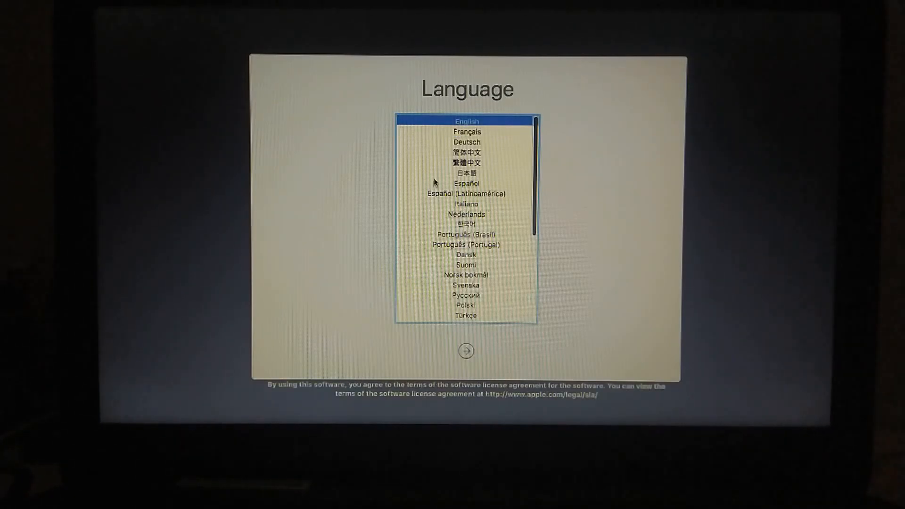
mouse_move(346, 175)
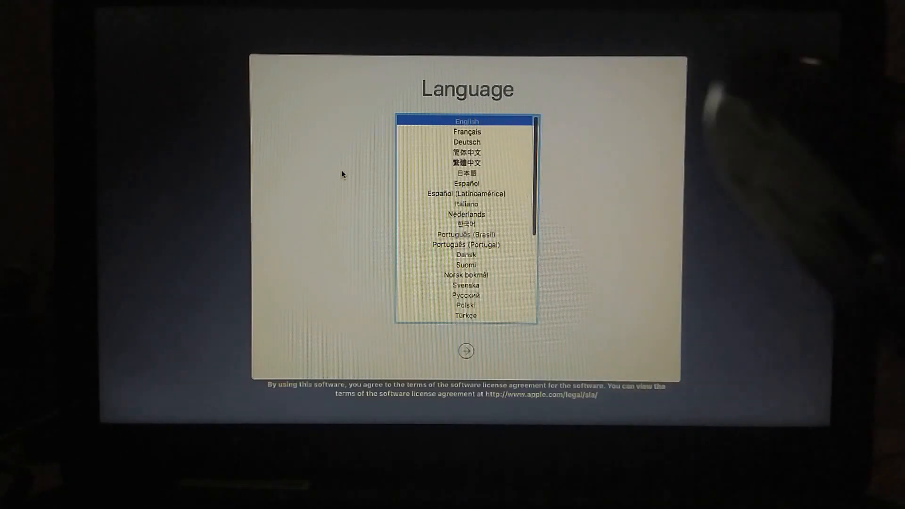
Step: Select Français by mistake, then switch the recovery language back to English
click(467, 132)
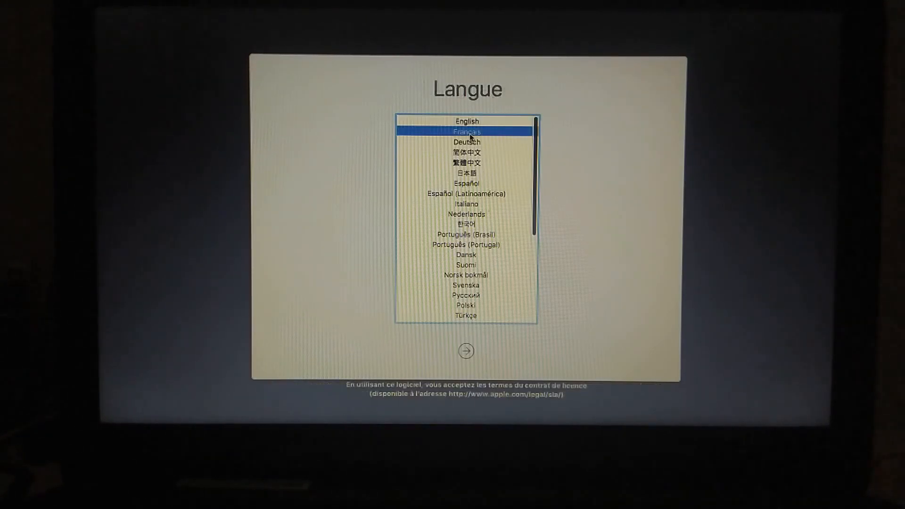
click(465, 122)
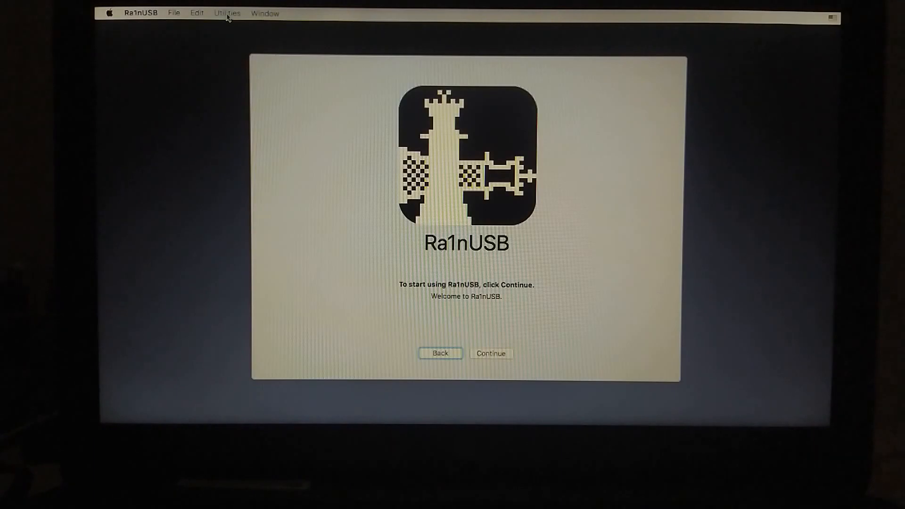
Step: Launch Terminal from the Utilities menu in the menu bar
click(227, 12)
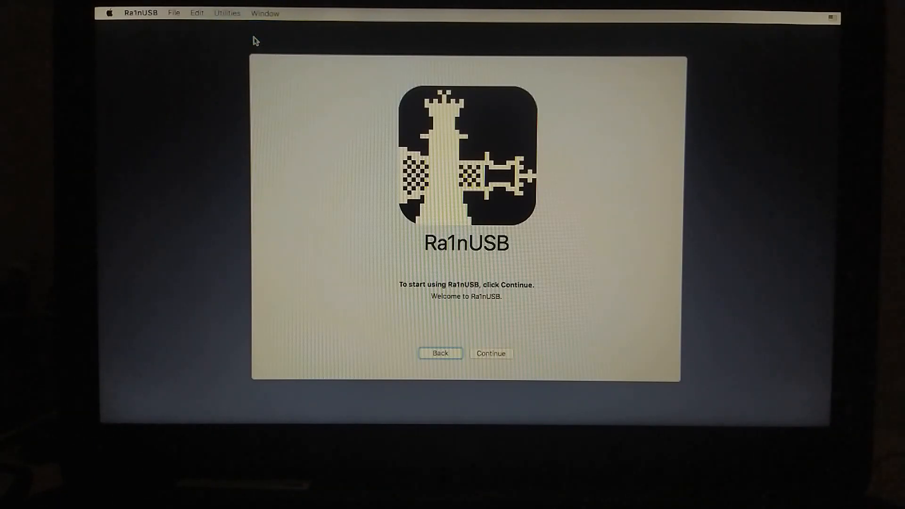
mouse_move(355, 145)
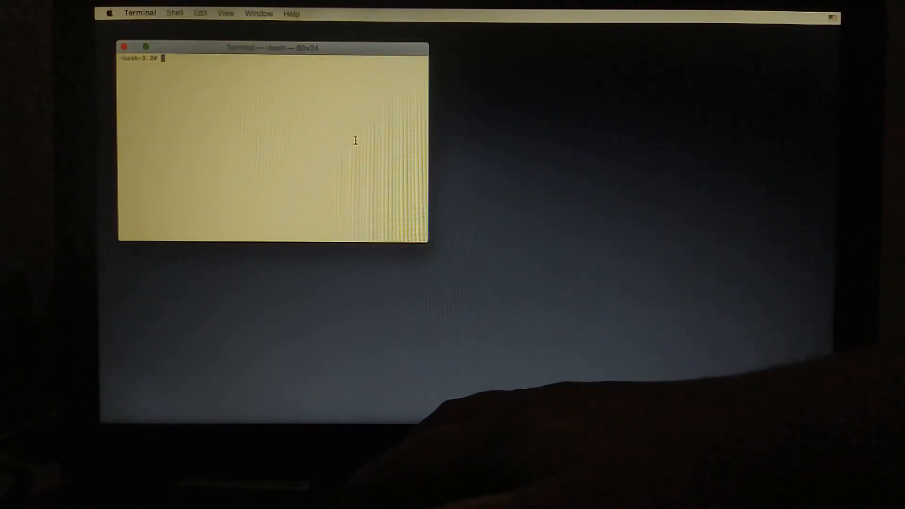
Step: Run the checkra1n command at the bash prompt to reach its welcome screen
text(6)
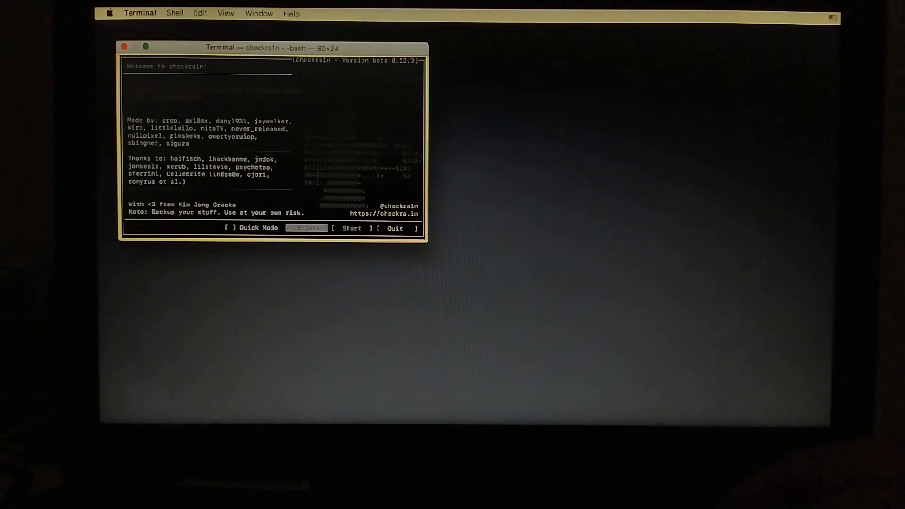
Step: Review checkra1n's jailbreak options unchanged and return to the welcome screen via Back
click(305, 228)
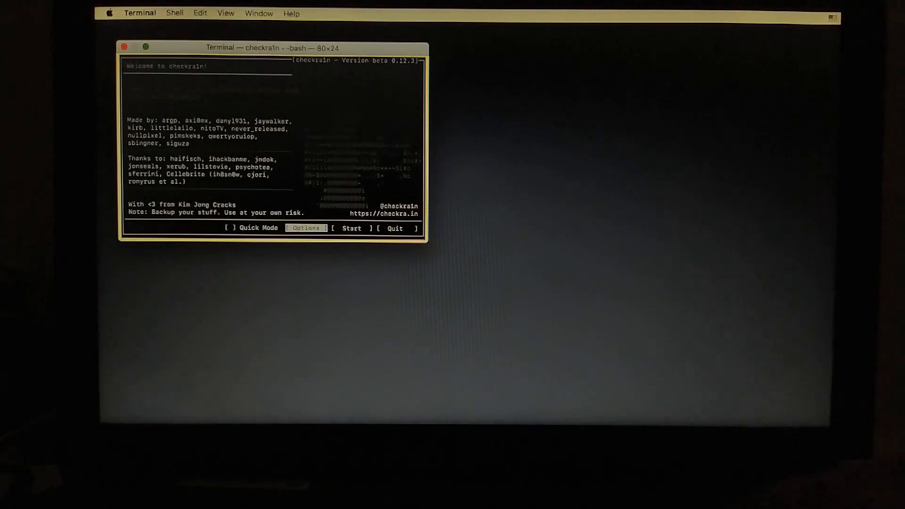
click(305, 228)
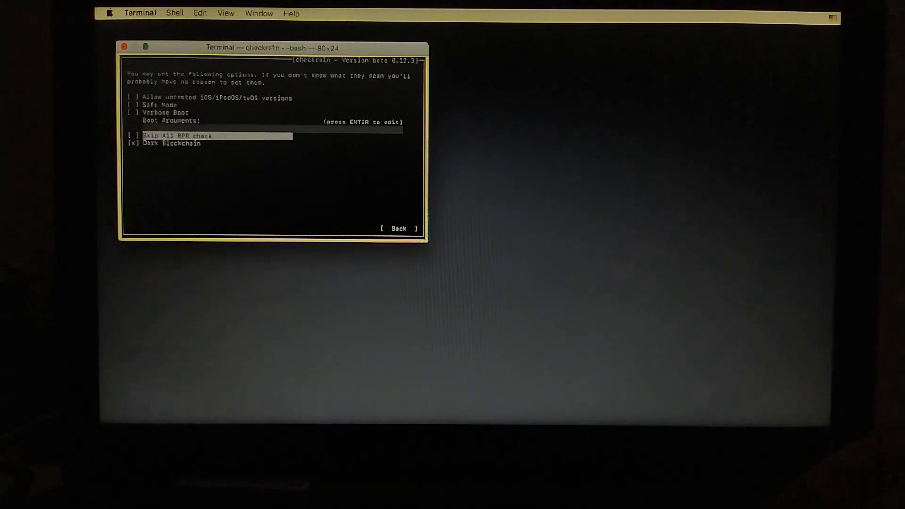
key(Down)
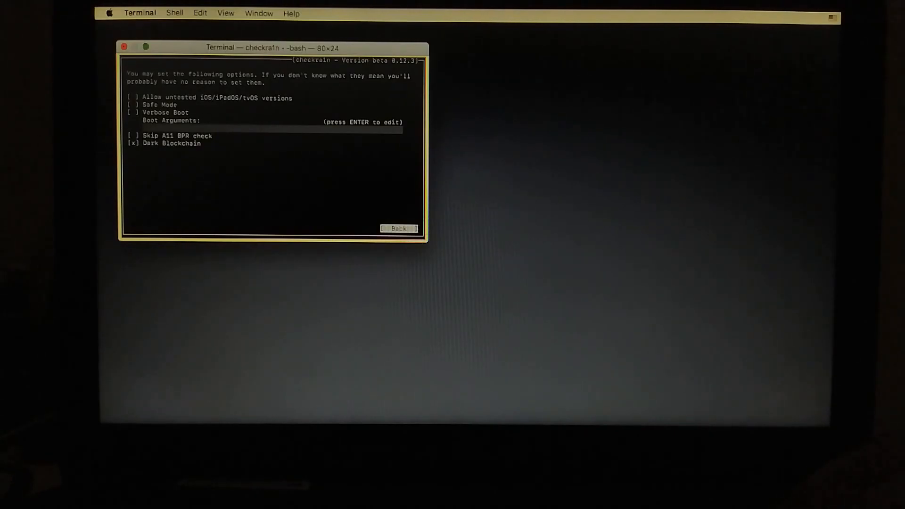
click(398, 228)
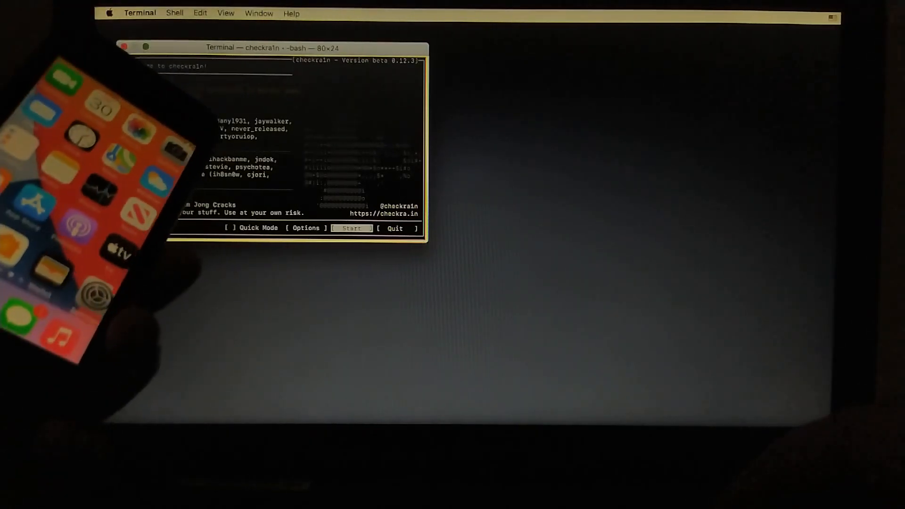
Step: Start checkra1n and confirm Next so the iPhone is put into recovery mode
click(350, 228)
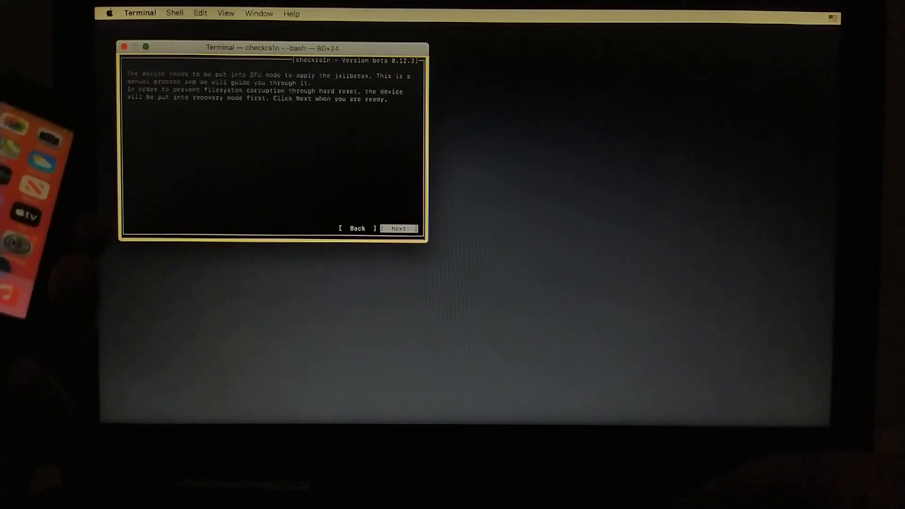
click(398, 228)
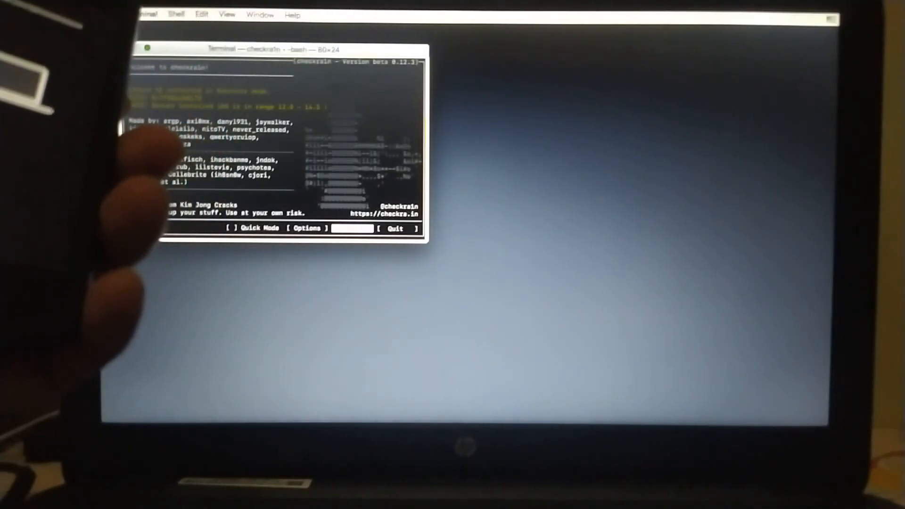
Step: Start the DFU guide, put the iPhone into DFU mode and let the jailbreak install
click(348, 228)
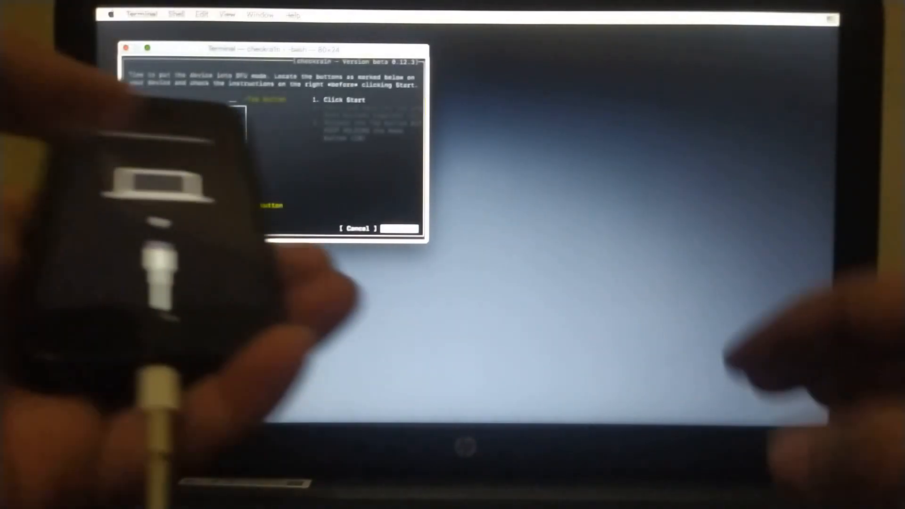
click(399, 228)
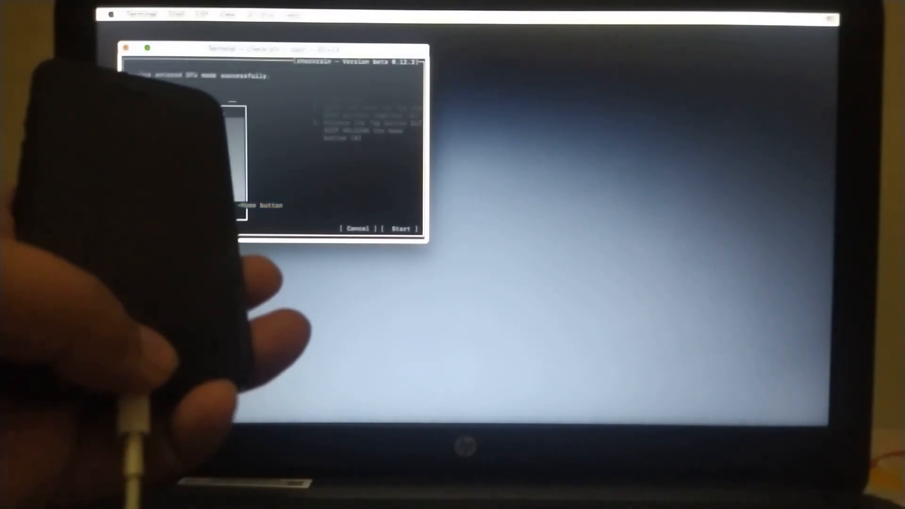
click(401, 228)
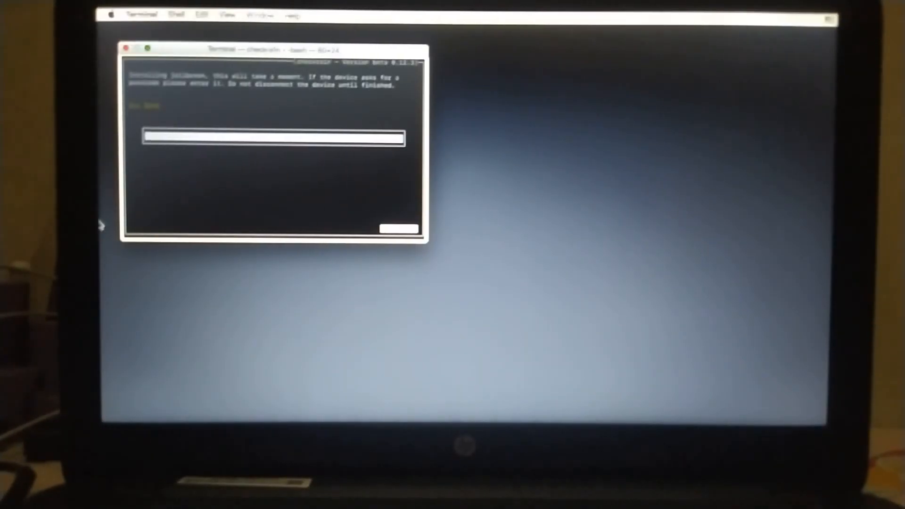
Step: Restart the PC from the Apple menu after checkra1n reports All Done
click(110, 15)
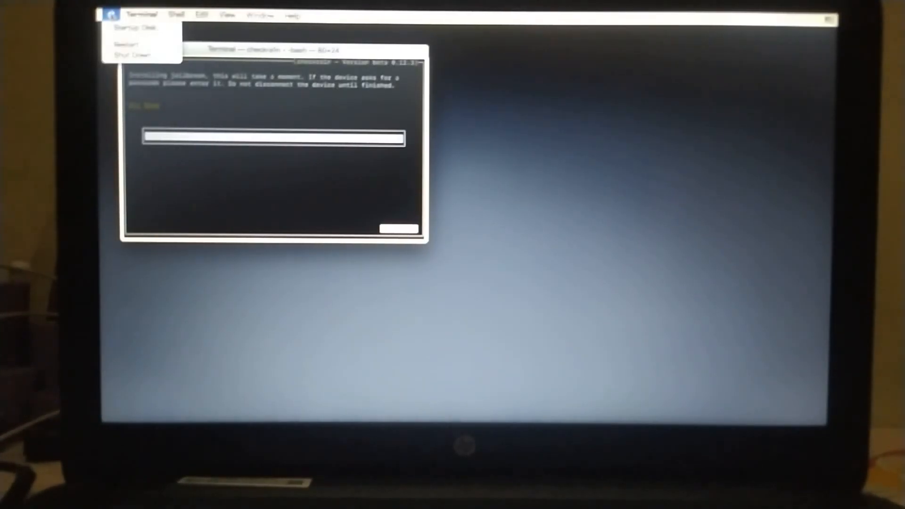
mouse_move(126, 45)
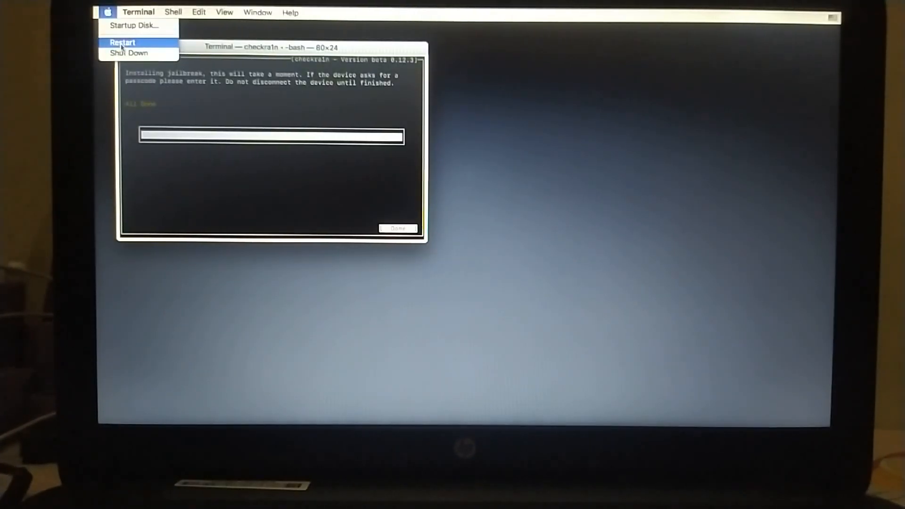
click(121, 42)
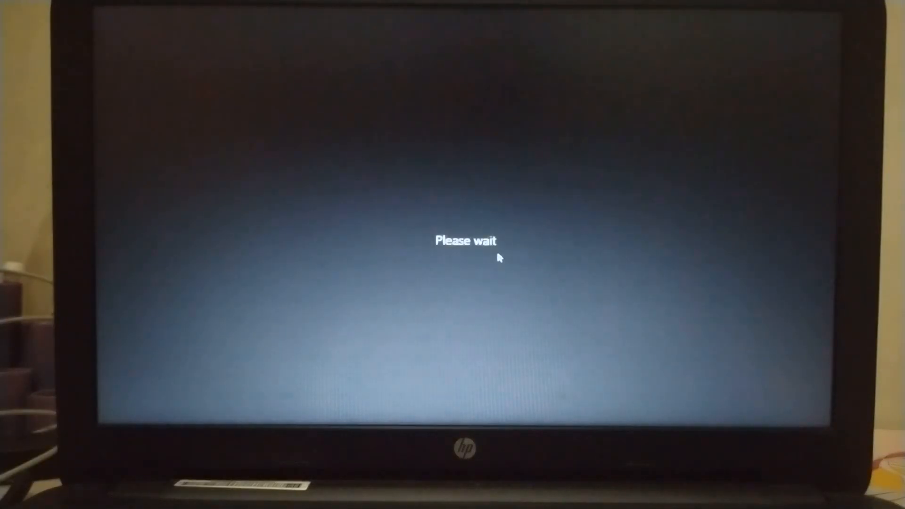